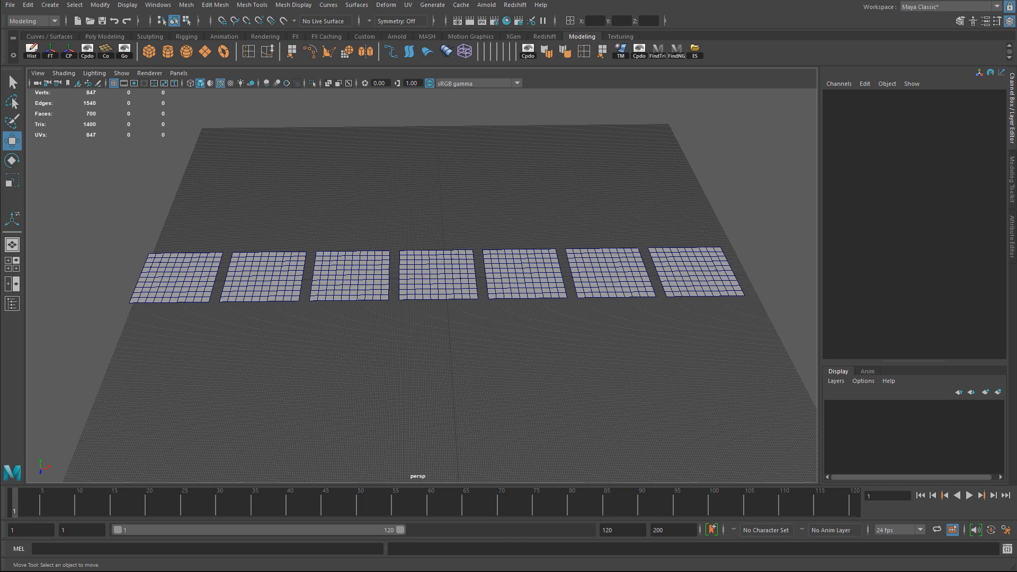
# - Select the leftmost plane and switch to editing its vertices
pyautogui.click(171, 269)
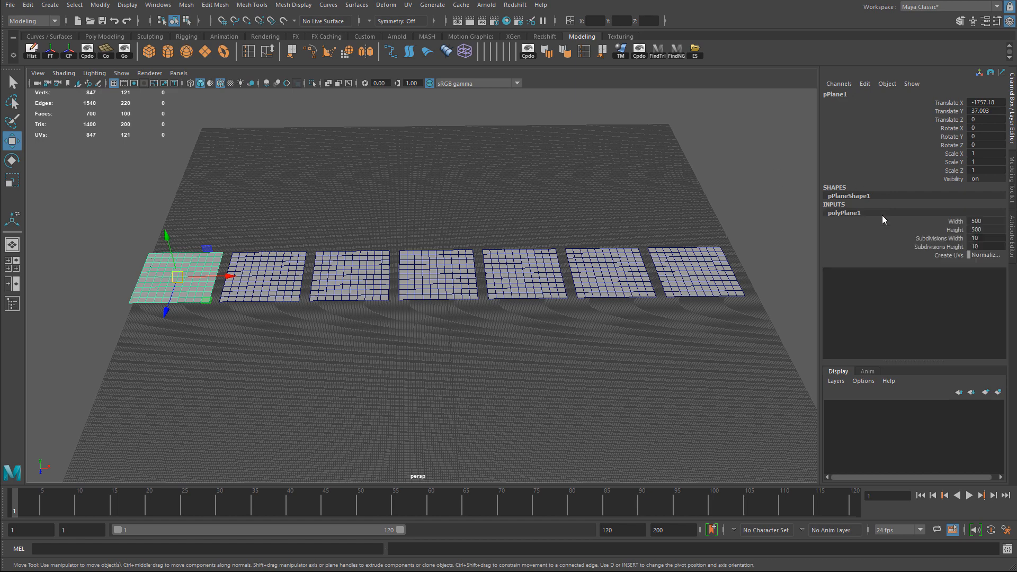
pyautogui.click(987, 230)
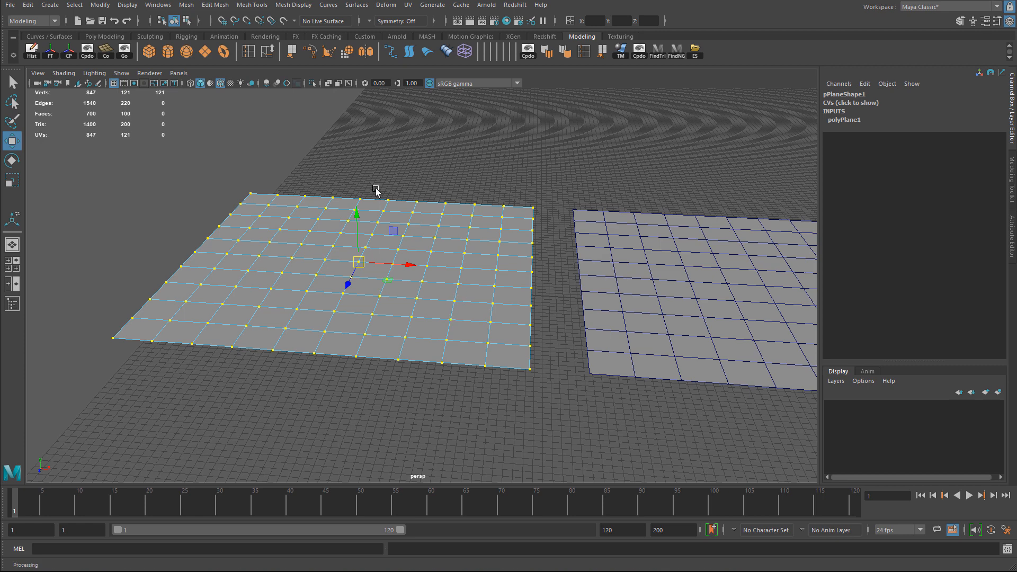
# - Bring up the Edit Mesh > Transform options for the plane's vertices with Random at 1.0
pyautogui.click(215, 4)
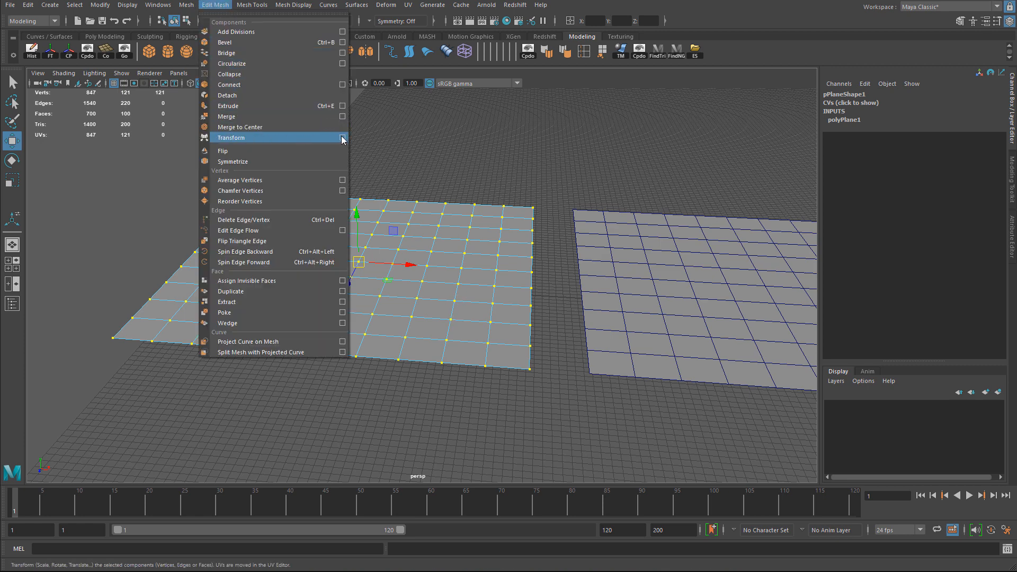
pyautogui.click(342, 137)
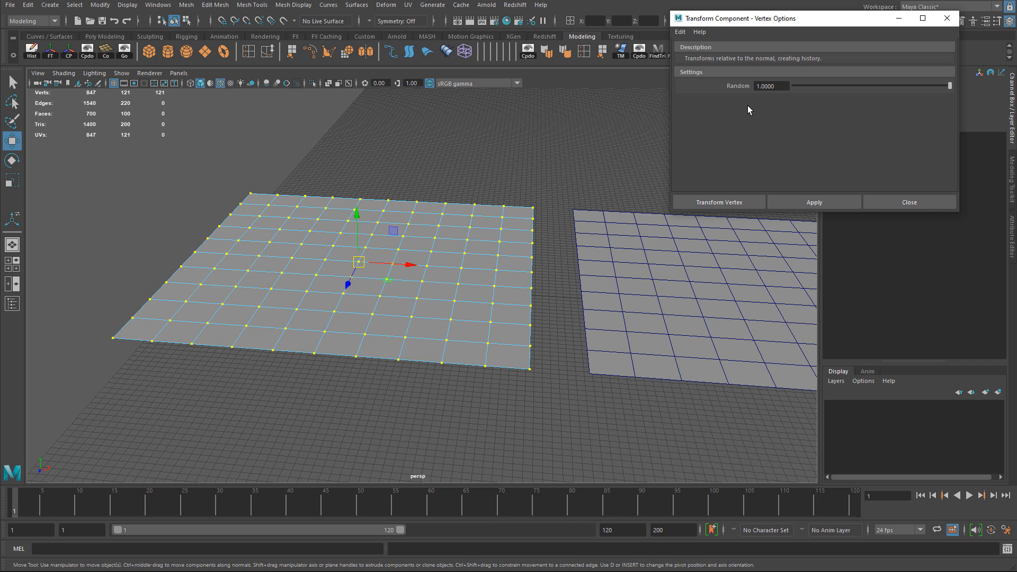
pyautogui.moveTo(728, 91)
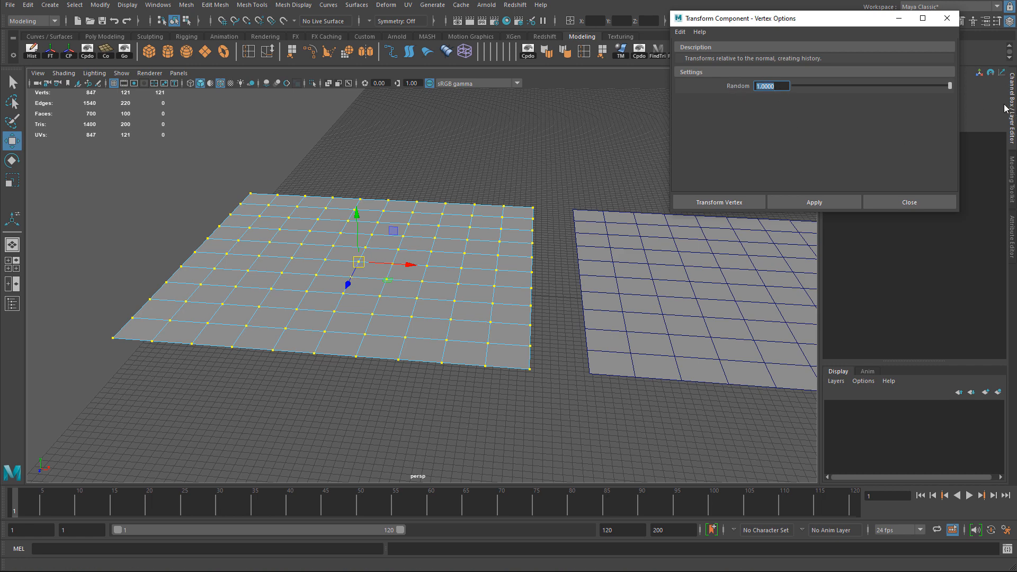
pyautogui.moveTo(762, 123)
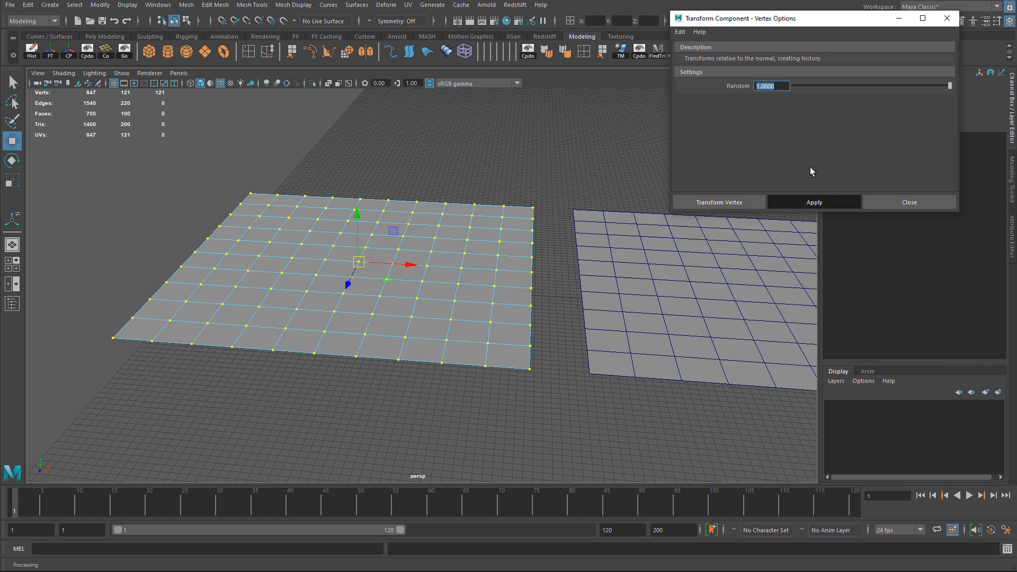
pyautogui.moveTo(770, 205)
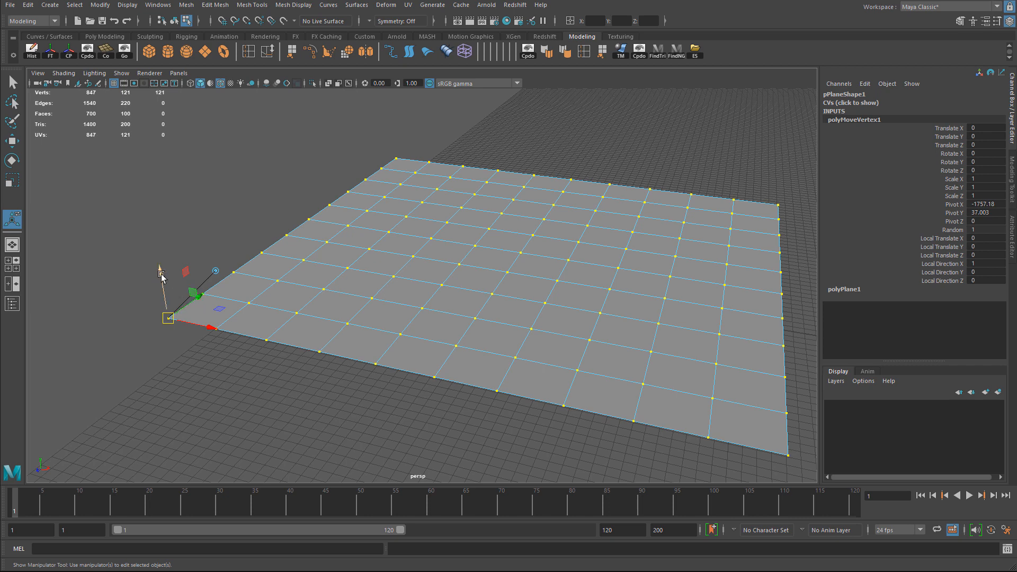
# - Drag the transform manipulator to jitter the vertices up, sideways and into ridges, roughening the grid
pyautogui.moveTo(160, 269); pyautogui.dragTo(154, 244)
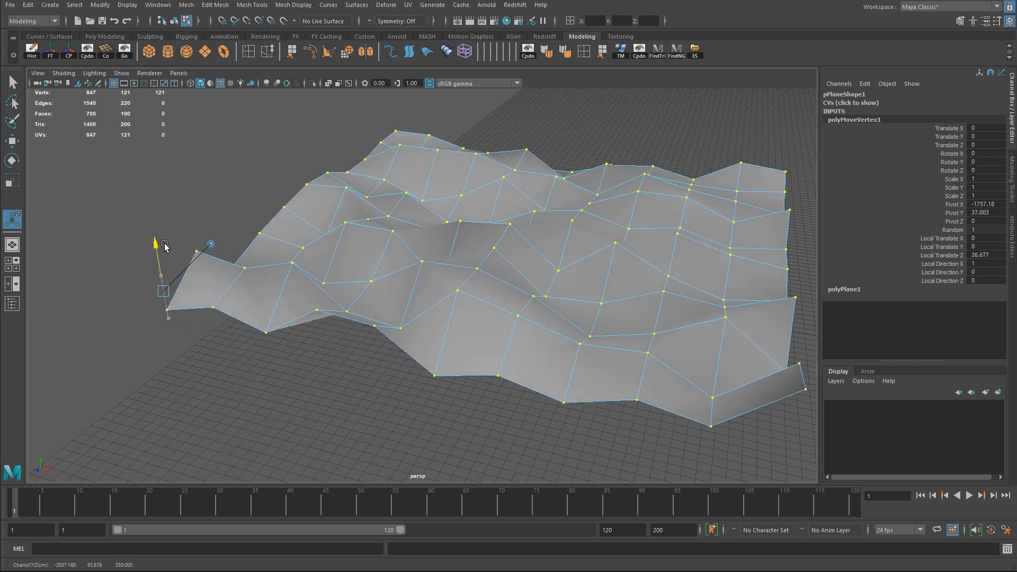
pyautogui.moveTo(153, 241); pyautogui.dragTo(164, 285)
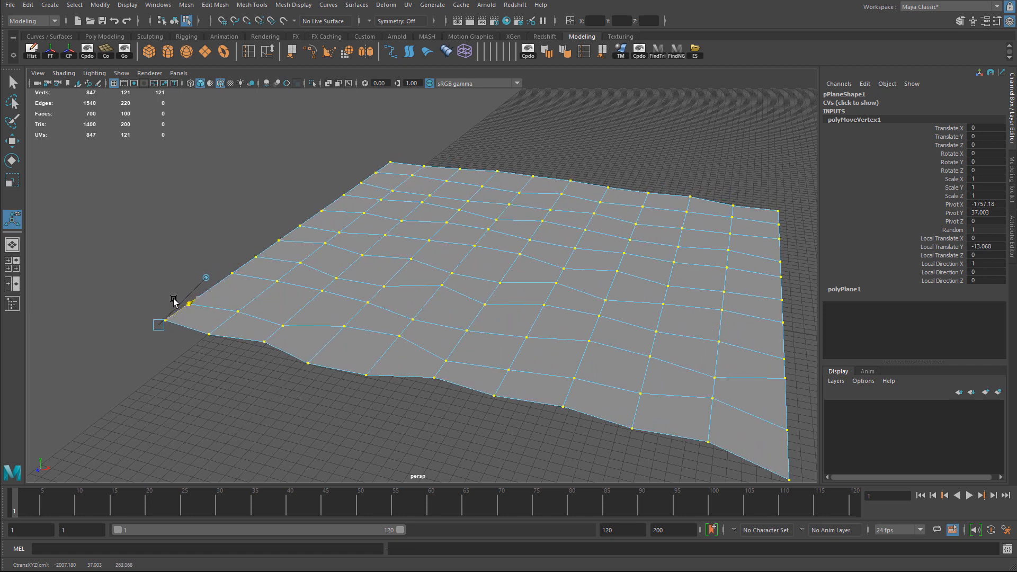
pyautogui.moveTo(174, 300); pyautogui.dragTo(165, 305)
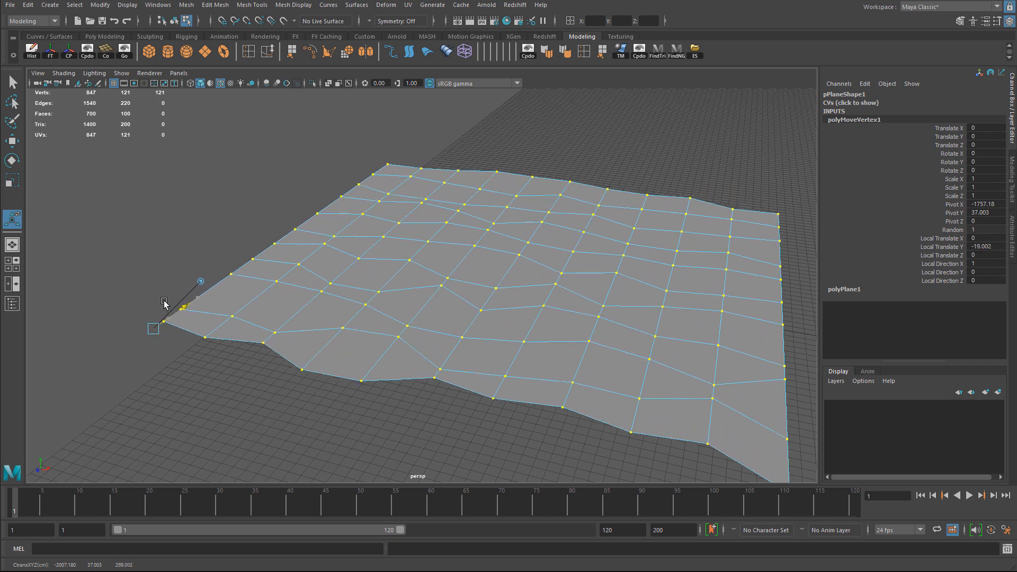
pyautogui.moveTo(166, 302); pyautogui.dragTo(225, 336)
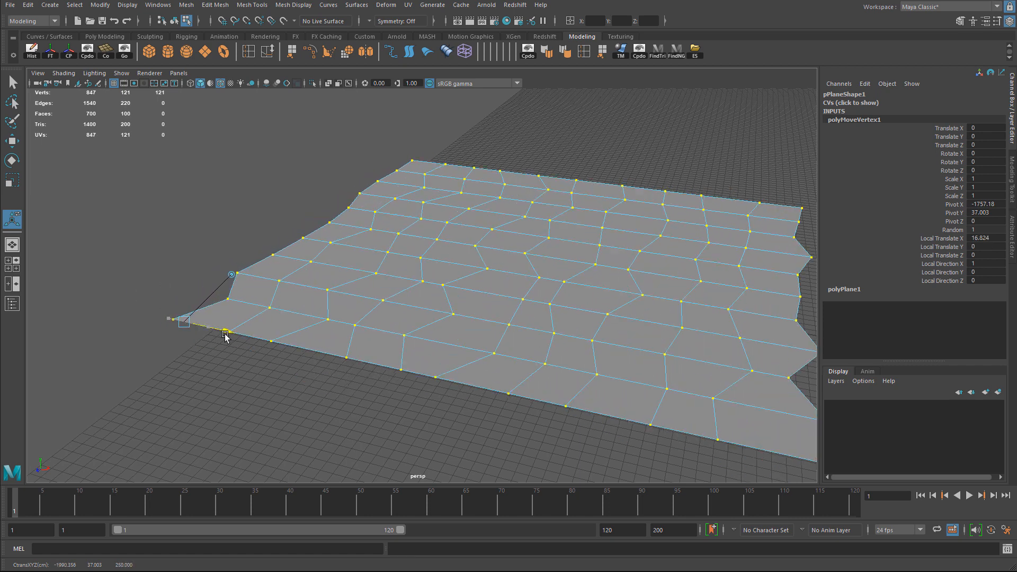
pyautogui.moveTo(223, 333); pyautogui.dragTo(220, 340)
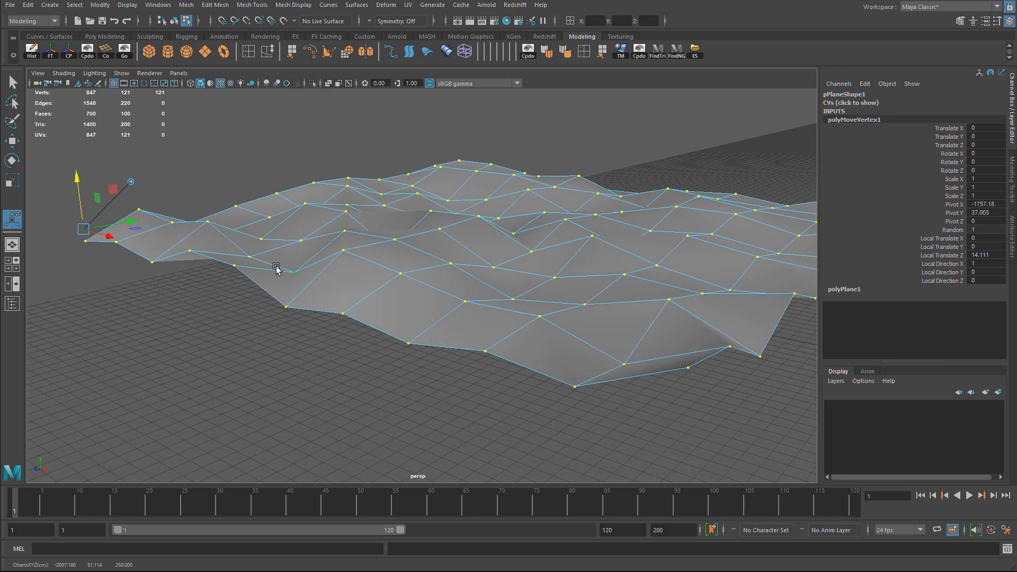
# - Raise the terrain bumps higher and lower the Random strength to about 0.5 in the Channel Box
pyautogui.moveTo(275, 270); pyautogui.dragTo(298, 271)
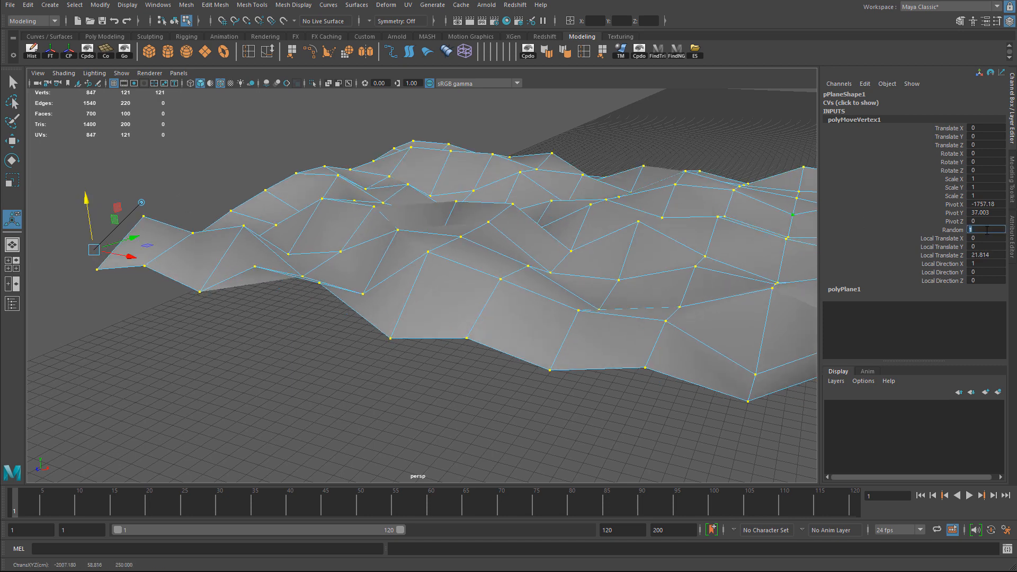
pyautogui.click(986, 247)
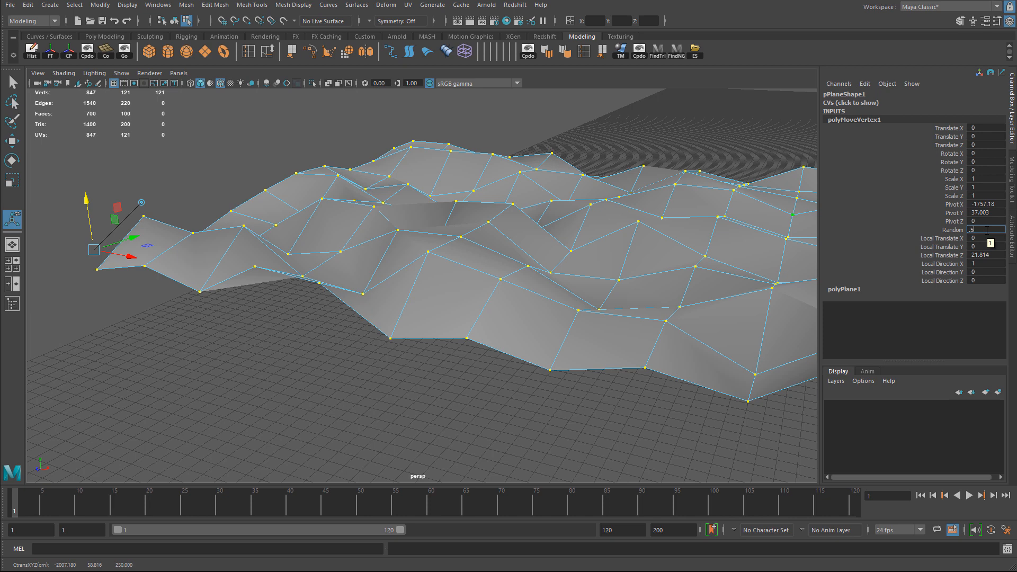
pyautogui.write('0.5')
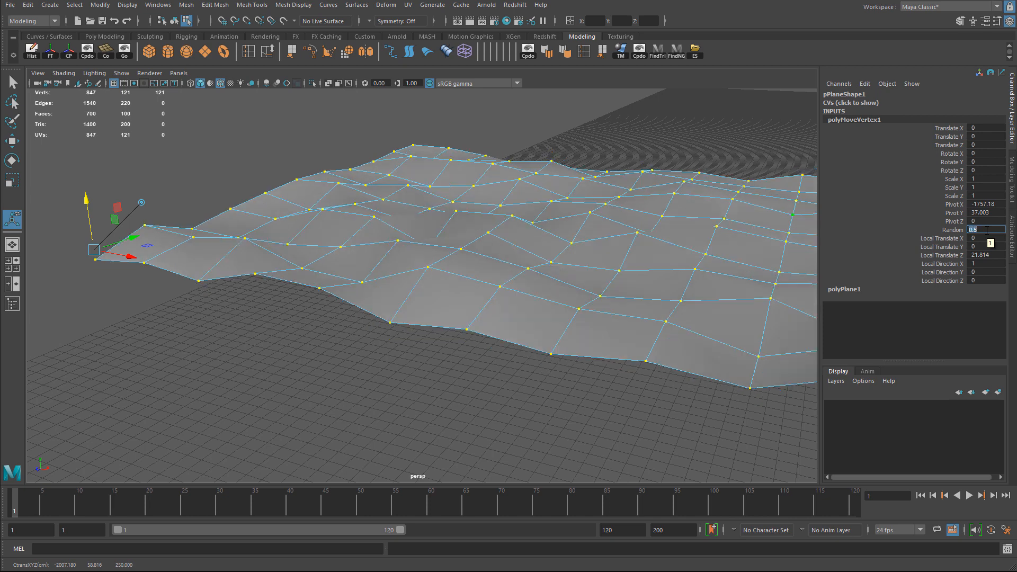
pyautogui.write('8')
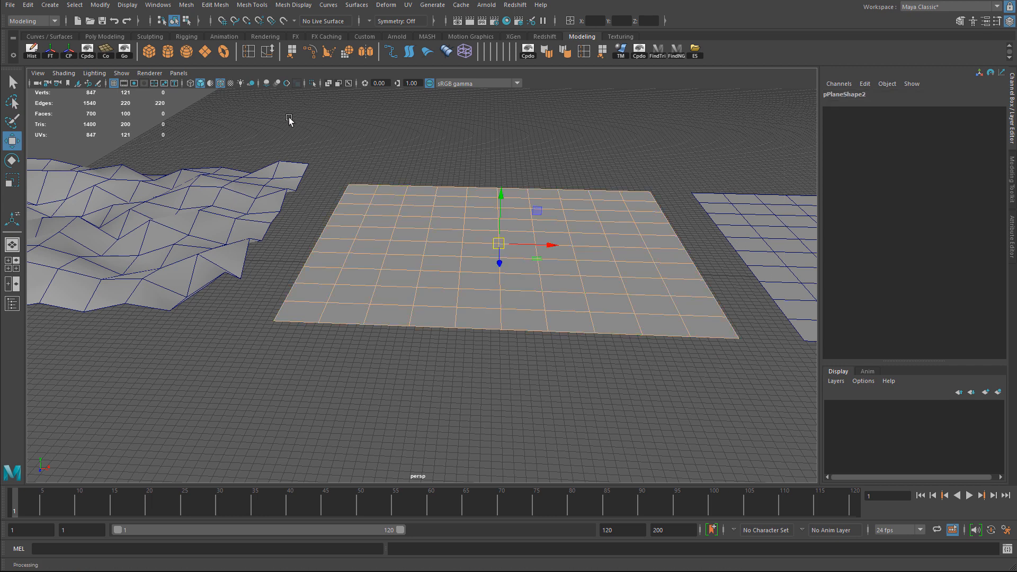
# - Apply Edit Mesh > Transform to the second plane's edges with Random at 1
pyautogui.click(215, 5)
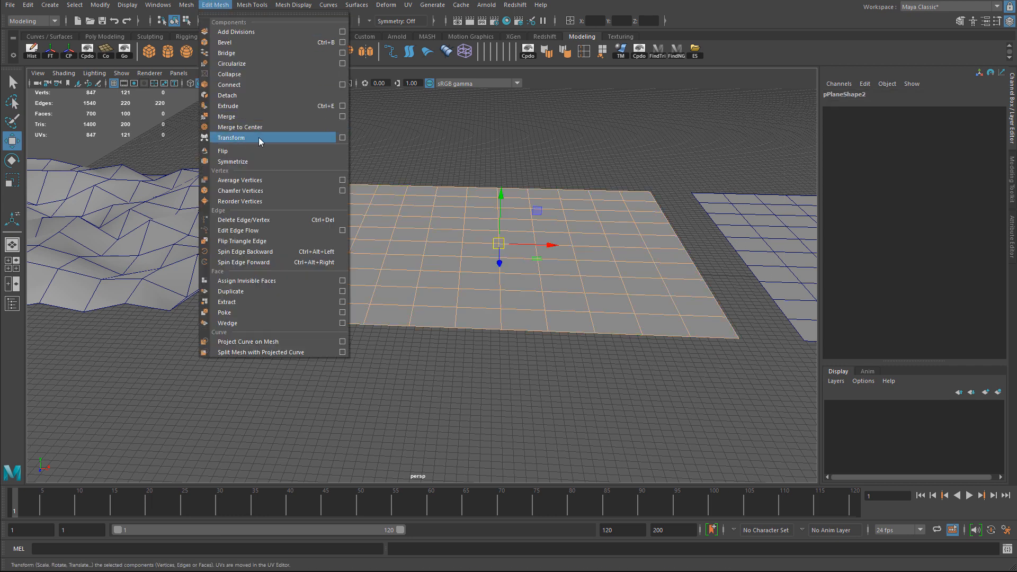
pyautogui.click(342, 138)
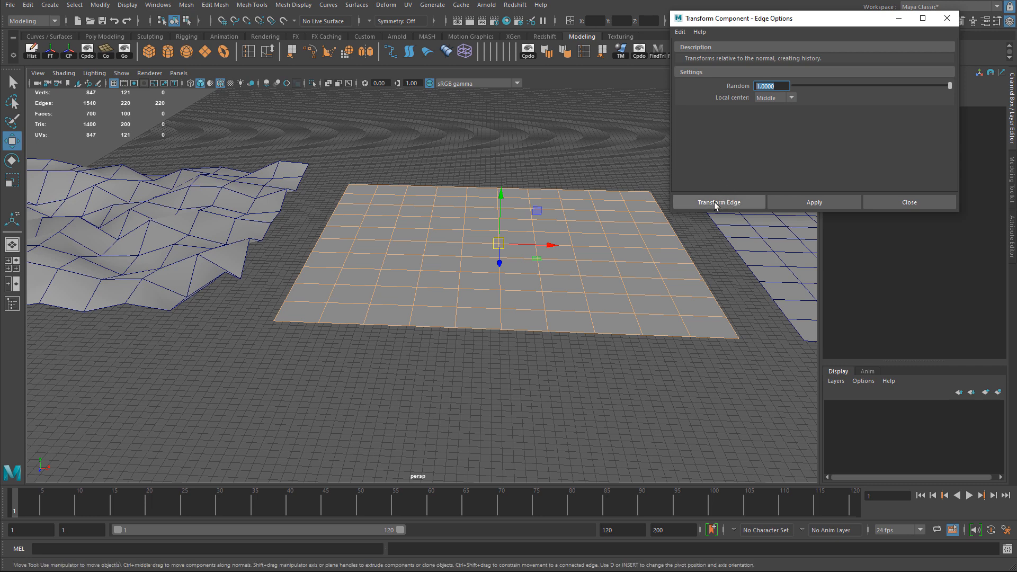
pyautogui.click(719, 201)
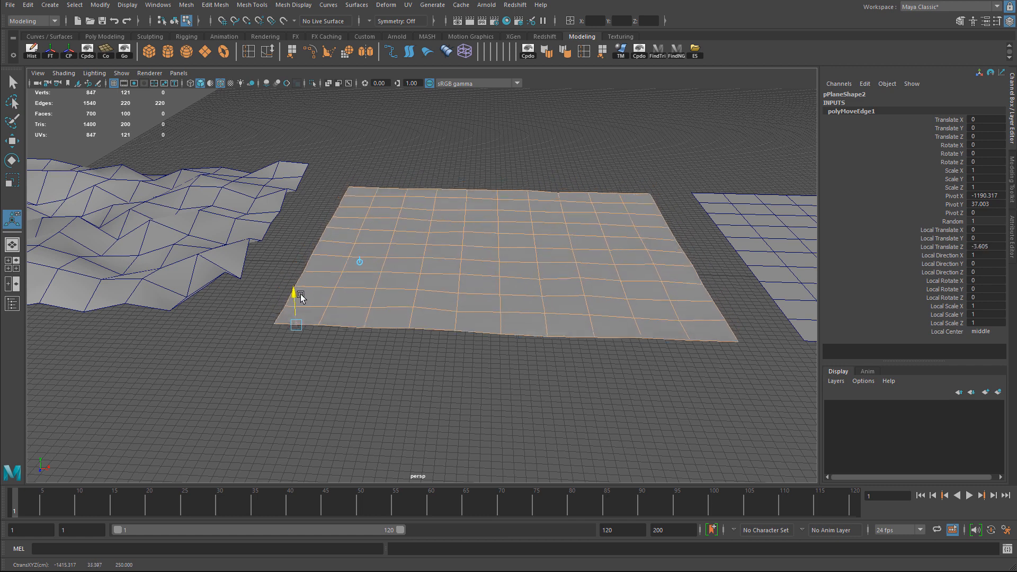
# - Jitter the second plane's edges along Z, Y and X into a wavy, uneven surface and inspect it
pyautogui.moveTo(296, 293); pyautogui.dragTo(288, 253)
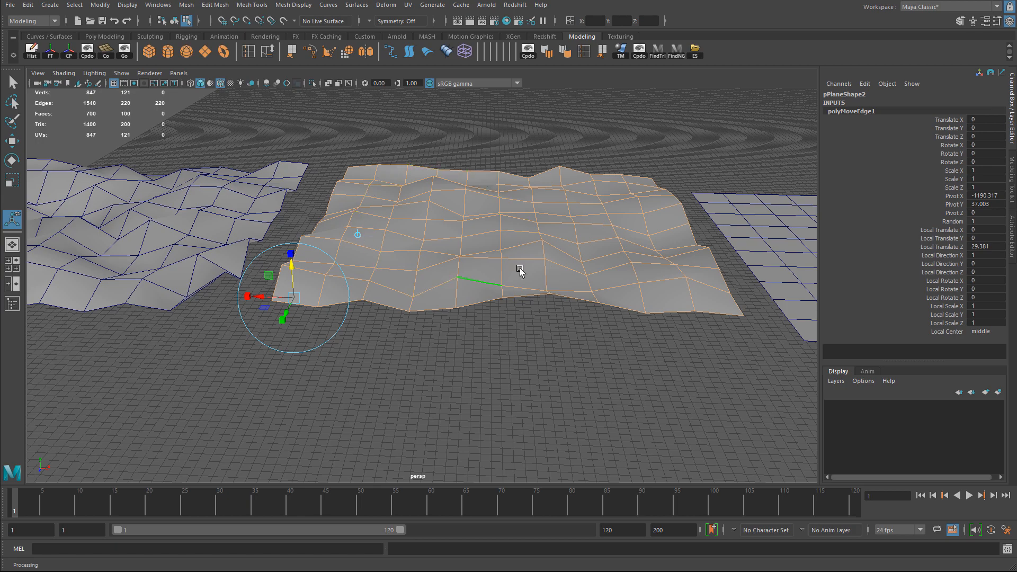
pyautogui.moveTo(519, 265); pyautogui.dragTo(434, 207)
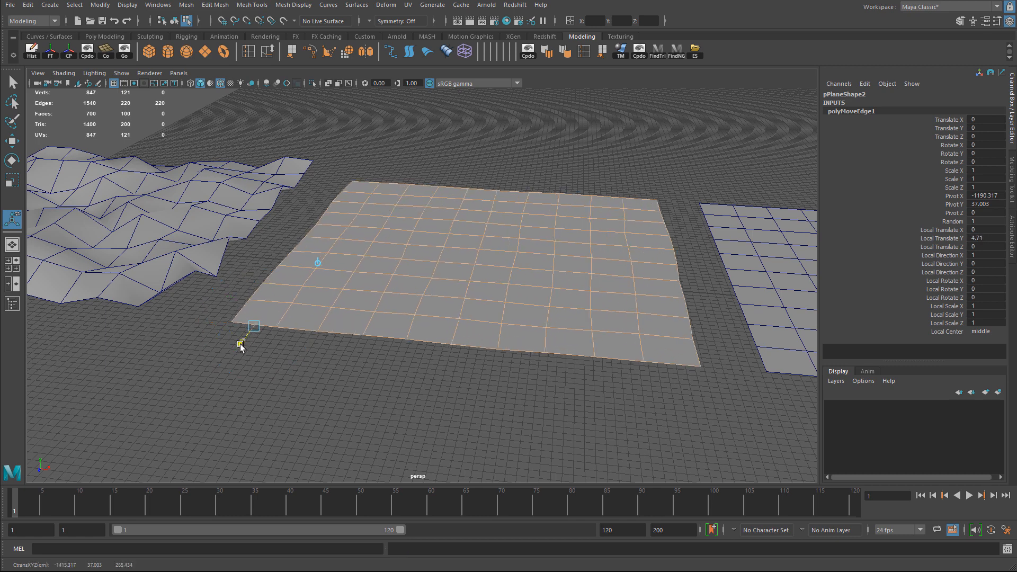
pyautogui.moveTo(250, 326); pyautogui.dragTo(245, 343)
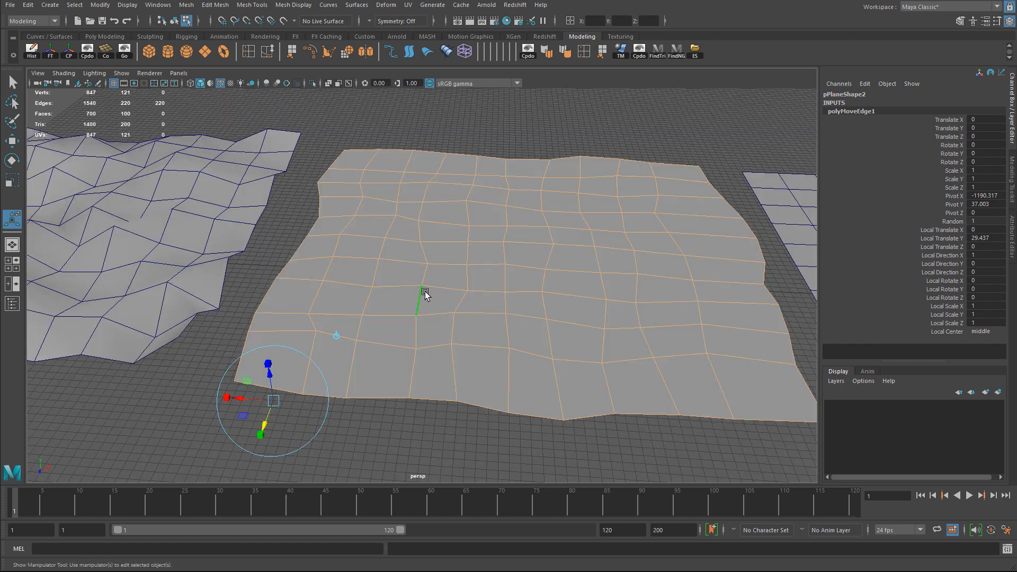
pyautogui.moveTo(243, 380); pyautogui.dragTo(241, 399)
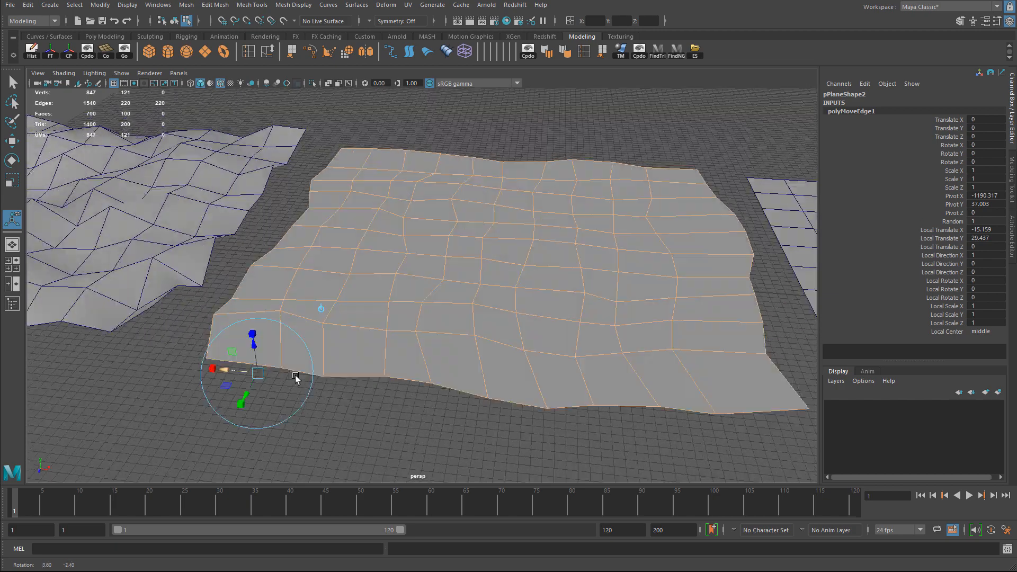
pyautogui.moveTo(295, 377); pyautogui.dragTo(363, 375)
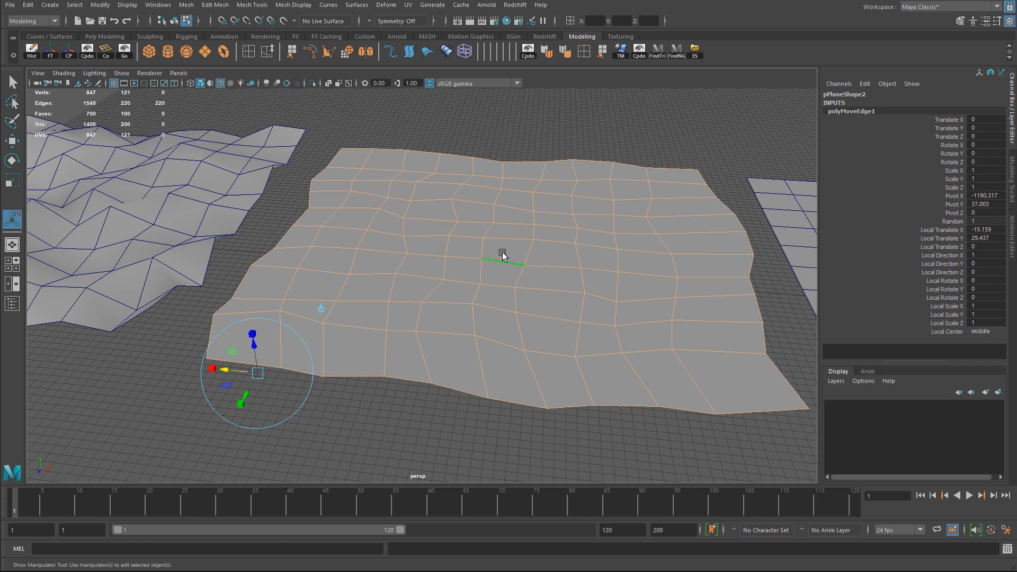
pyautogui.moveTo(502, 253); pyautogui.dragTo(252, 307)
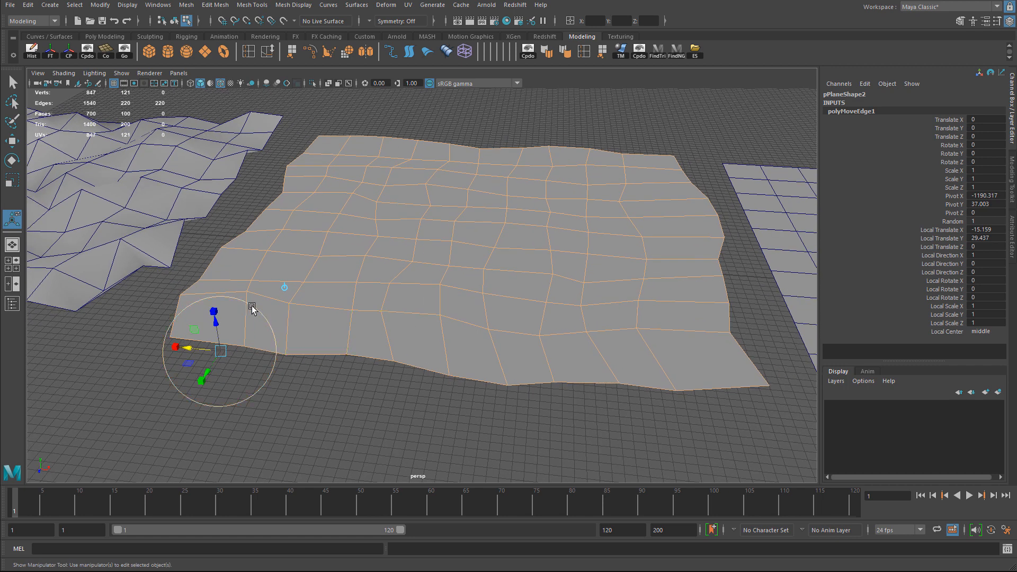
pyautogui.moveTo(214, 312); pyautogui.dragTo(214, 366)
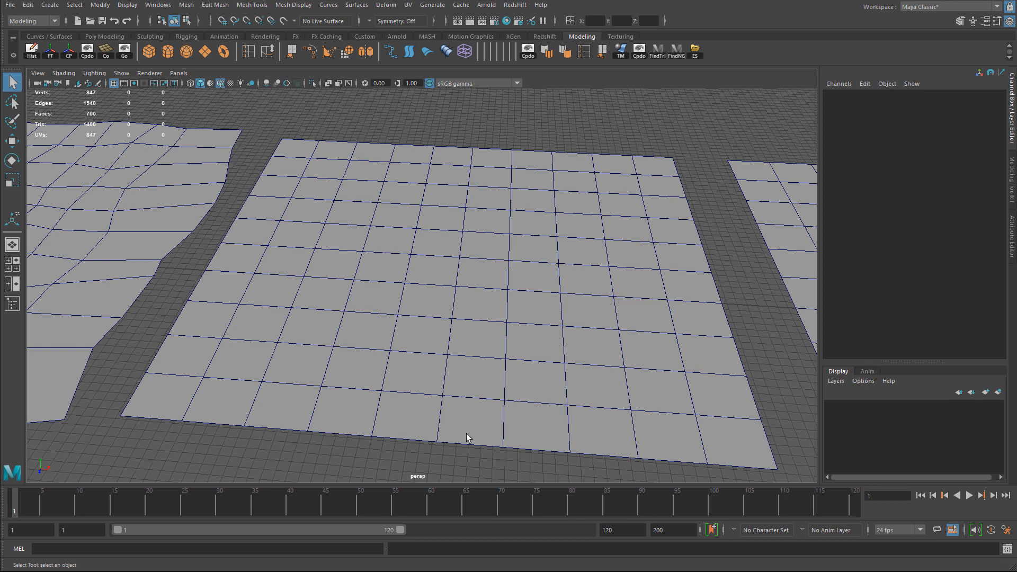
# - Extrude the third plane's faces with Keep Faces Together turned off so each tile is separate
pyautogui.rightClick(468, 435)
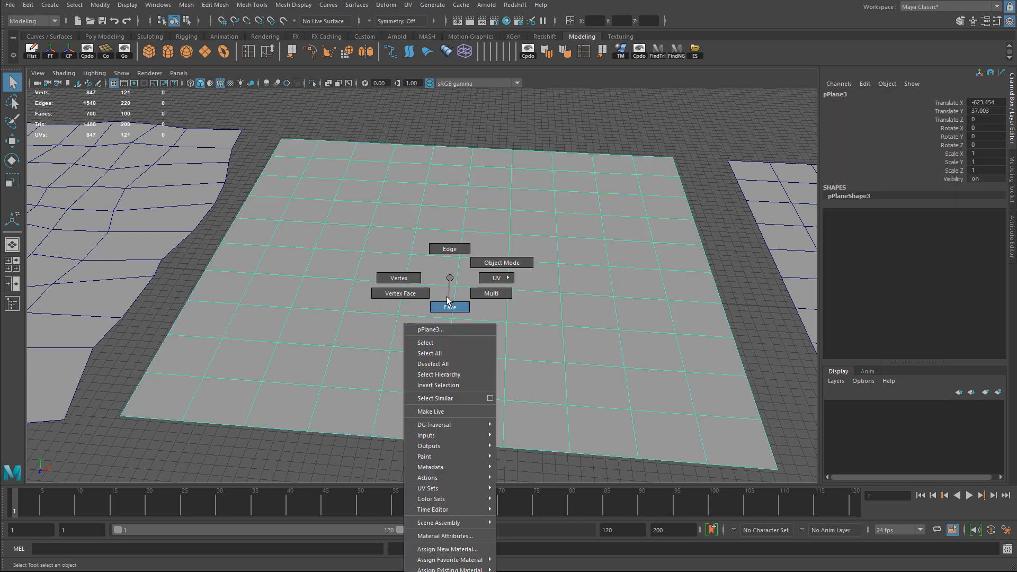
pyautogui.click(449, 308)
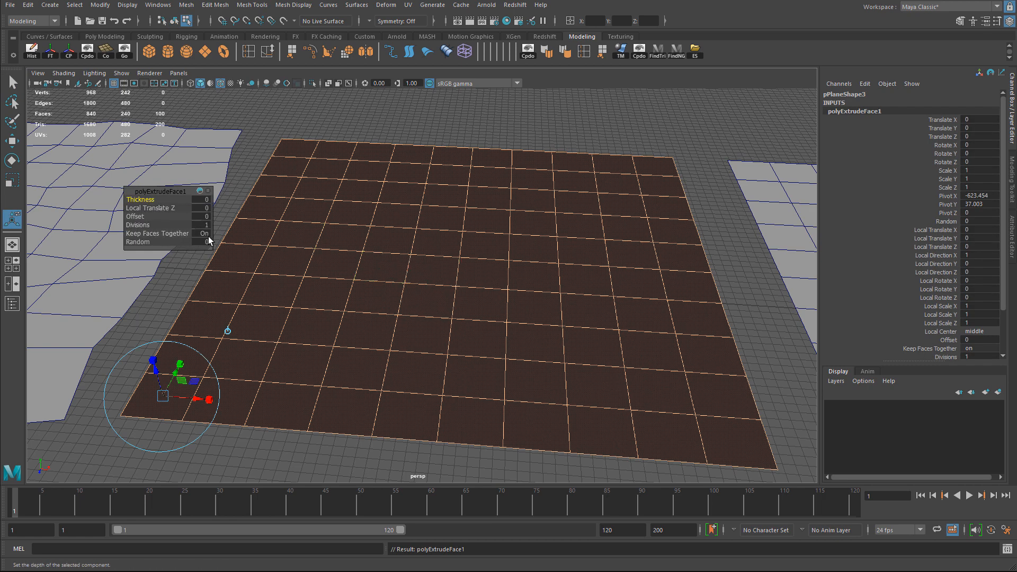
pyautogui.moveTo(207, 240)
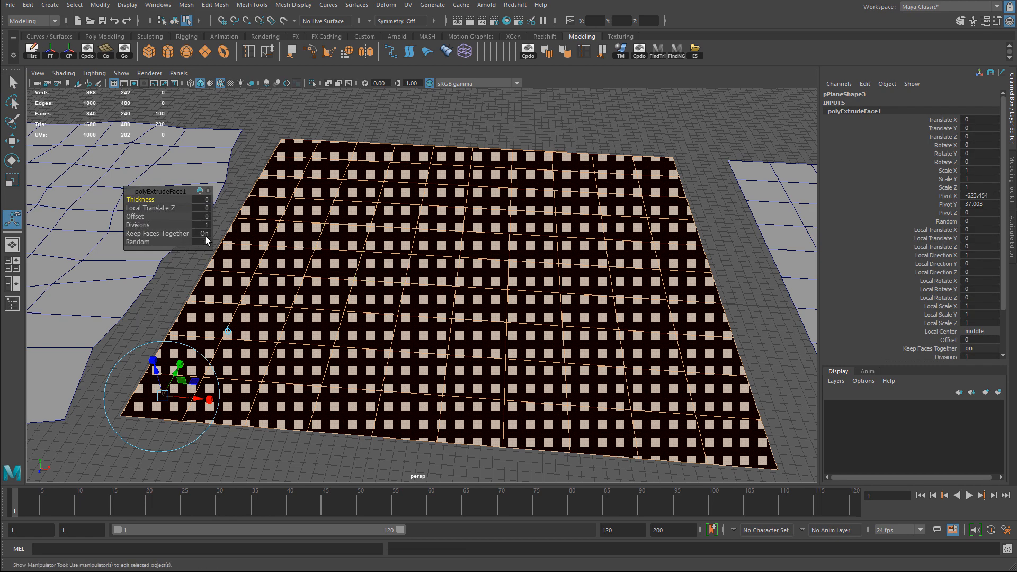
pyautogui.click(203, 234)
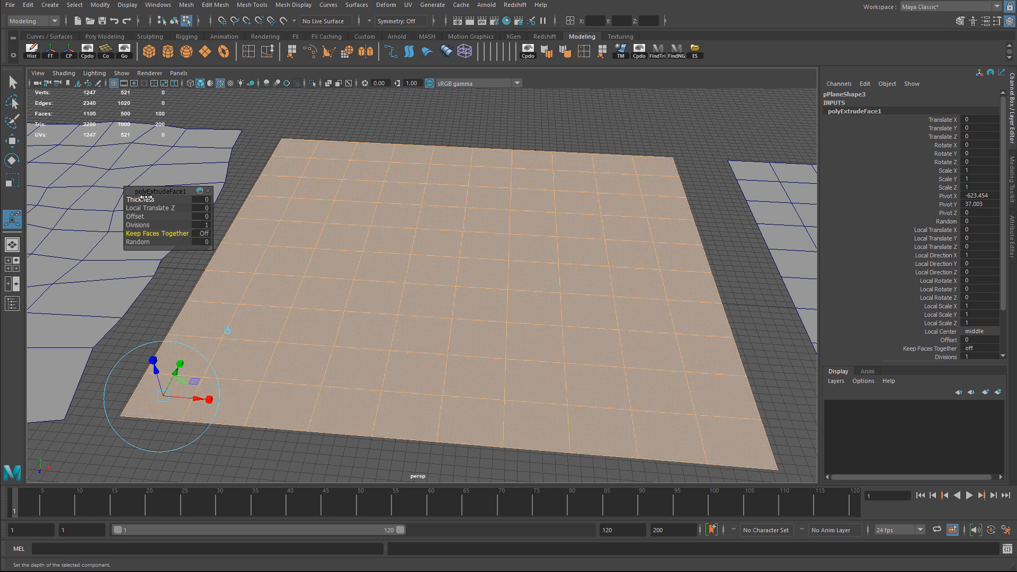
pyautogui.click(287, 195)
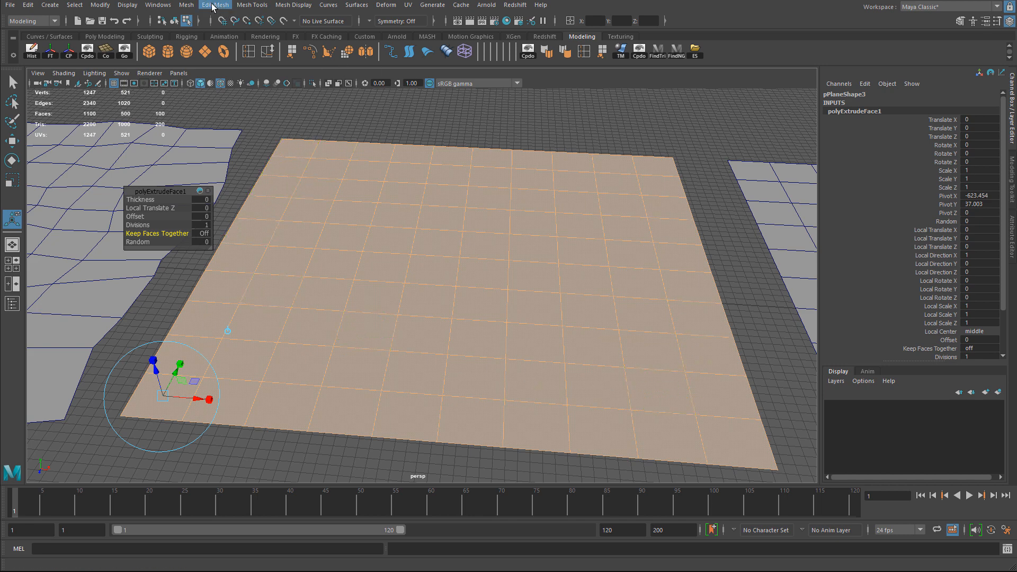
# - Transform the separated tiles randomly along Local Translate Z so they rise to varying heights
pyautogui.click(215, 4)
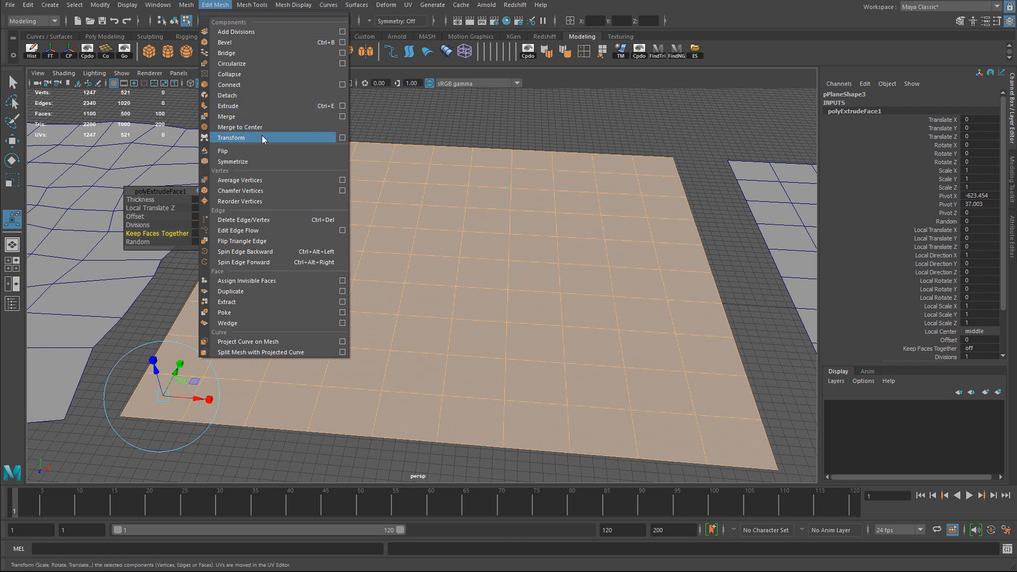
pyautogui.moveTo(269, 141)
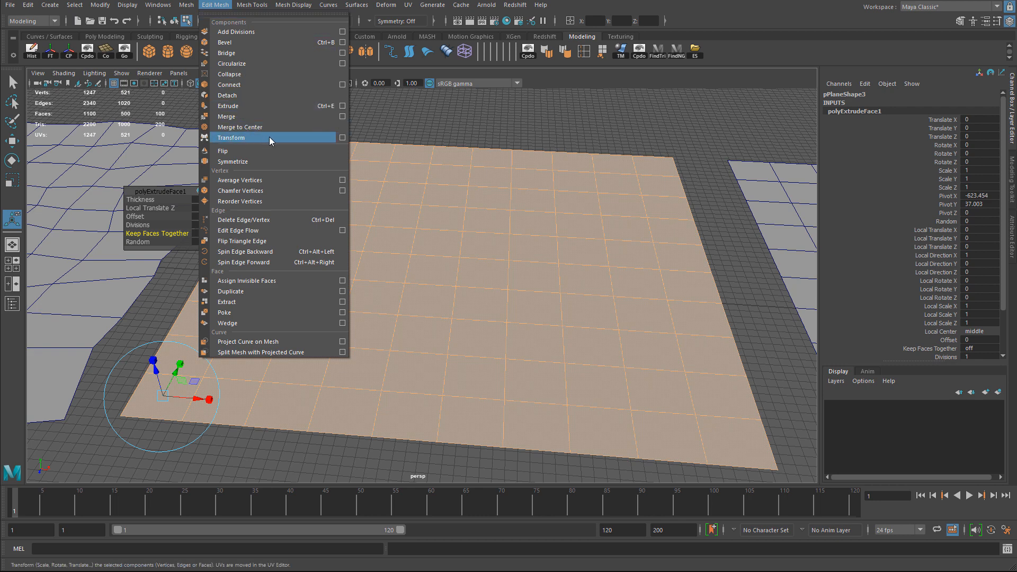
pyautogui.click(231, 137)
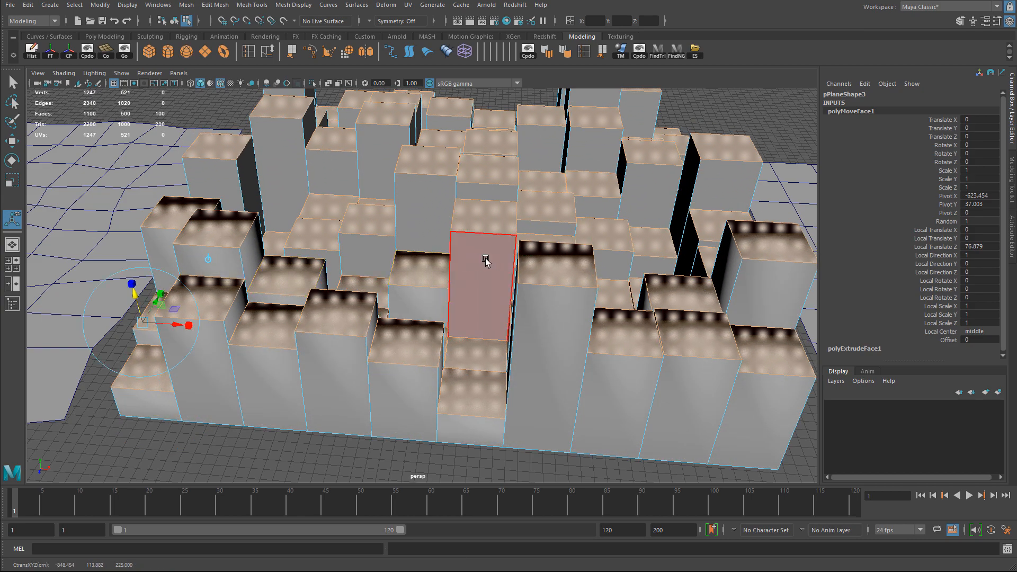
pyautogui.moveTo(486, 262); pyautogui.dragTo(391, 278)
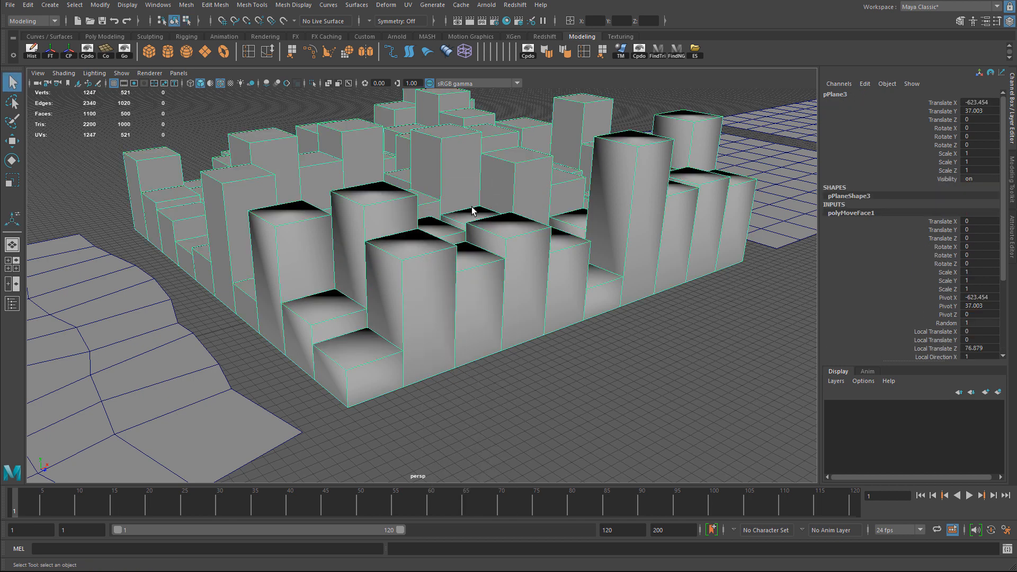
pyautogui.rightClick(472, 210)
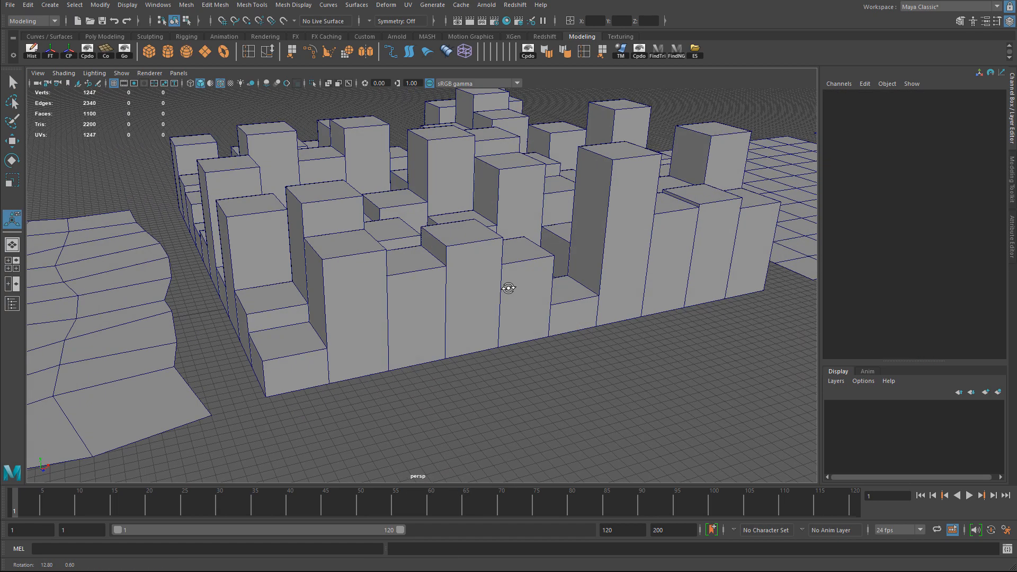
pyautogui.moveTo(509, 289); pyautogui.dragTo(326, 291)
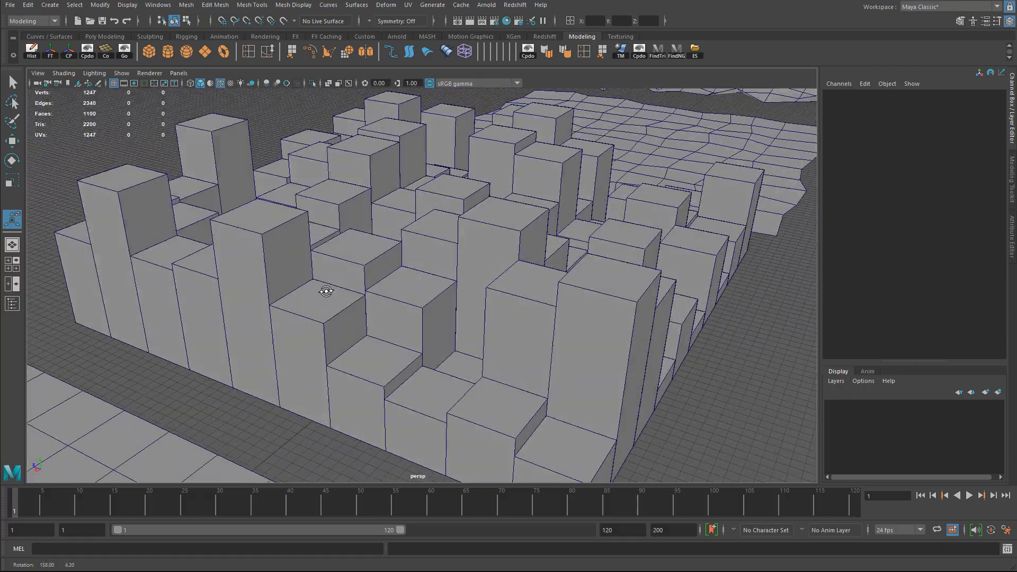
pyautogui.moveTo(327, 291); pyautogui.dragTo(502, 312)
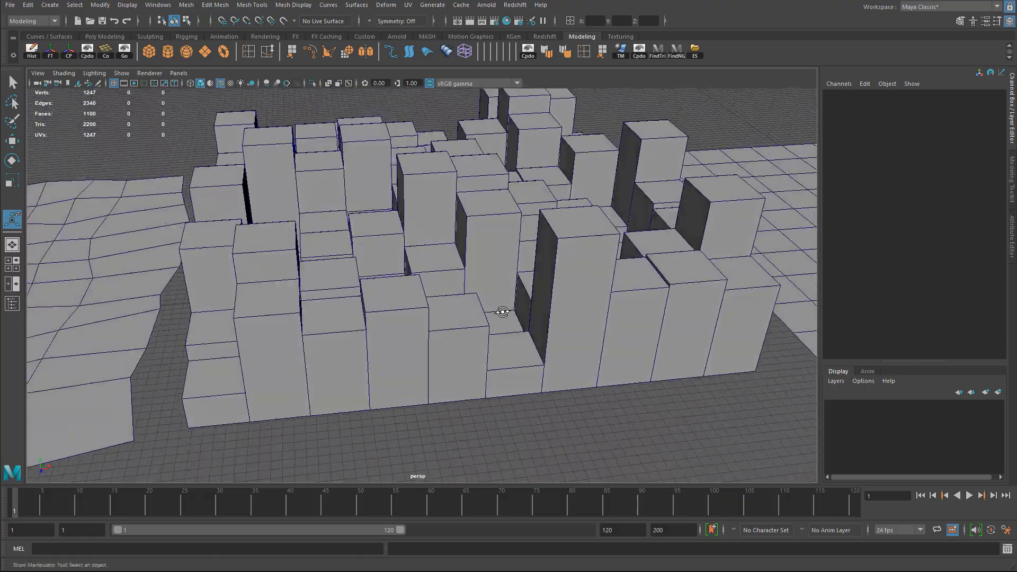
pyautogui.moveTo(502, 311); pyautogui.dragTo(602, 174)
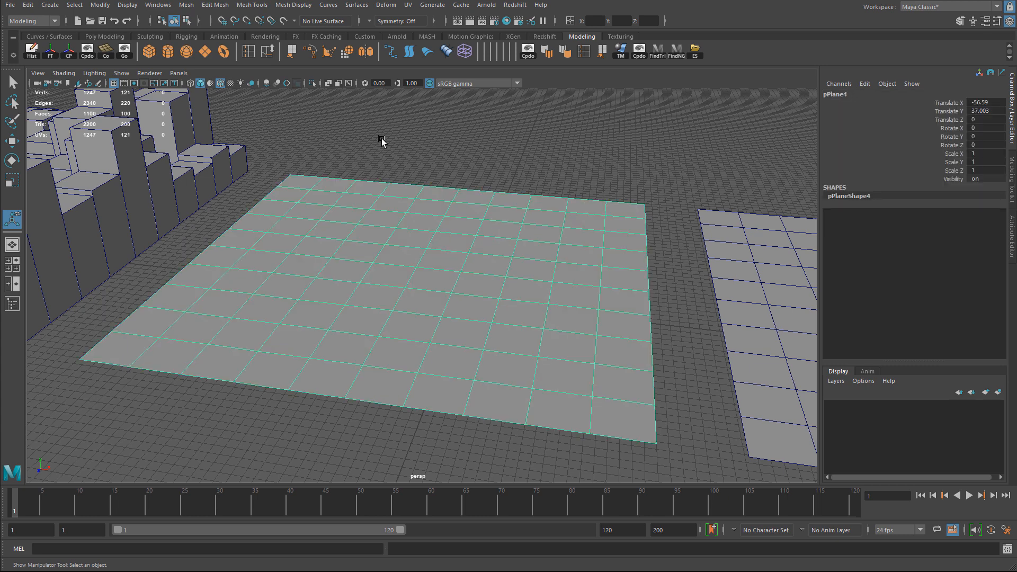
# - Extrude the next plane's faces as separate tiles and adjust which extrusion attributes the in-view editor lists
pyautogui.click(441, 260)
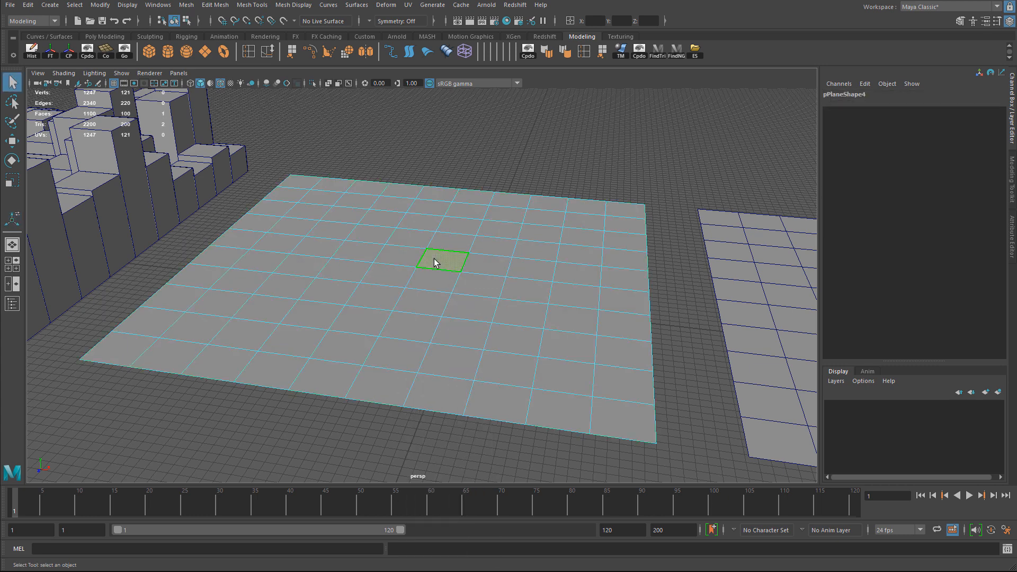
pyautogui.click(504, 370)
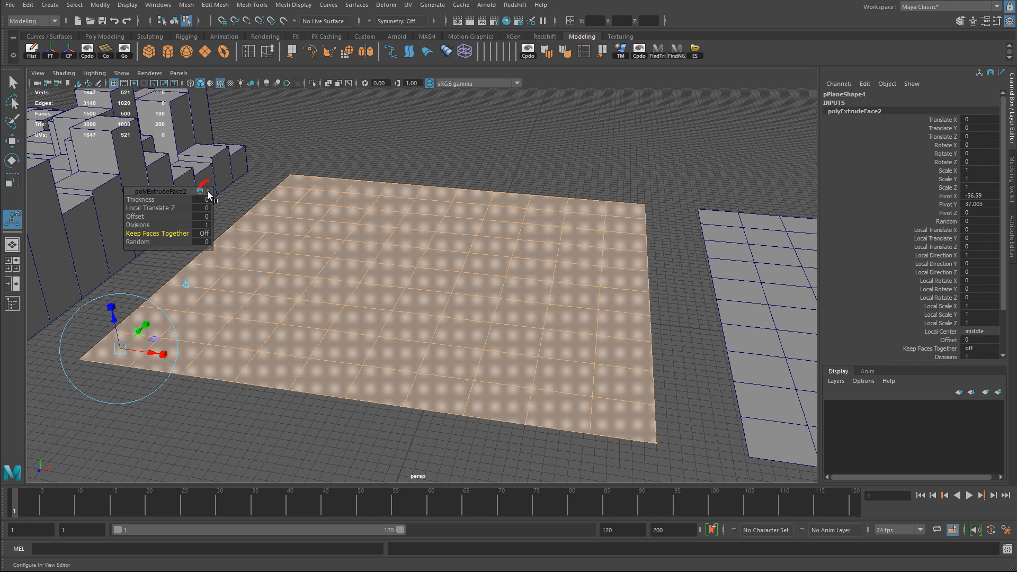
pyautogui.rightClick(207, 193)
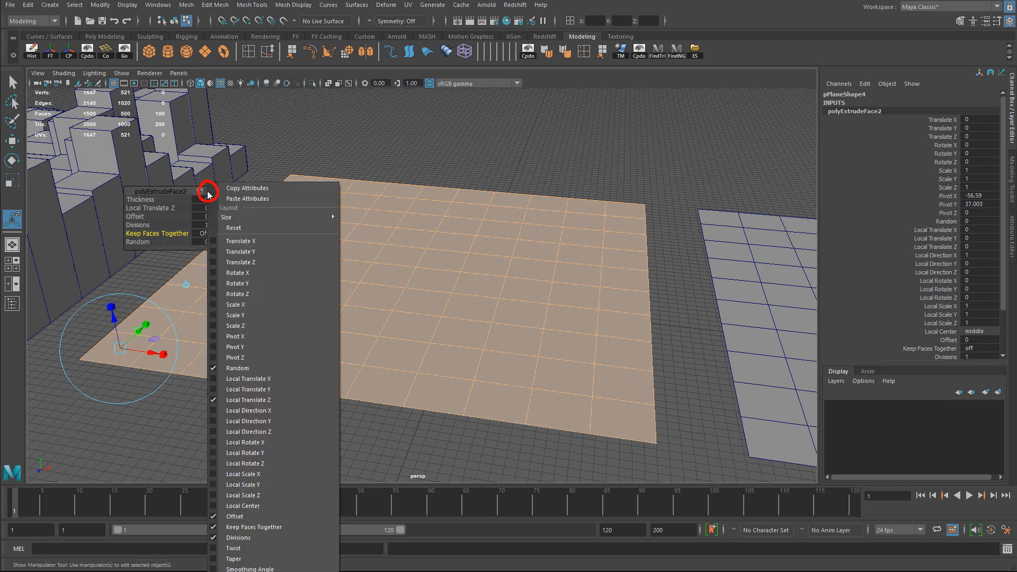
pyautogui.click(186, 191)
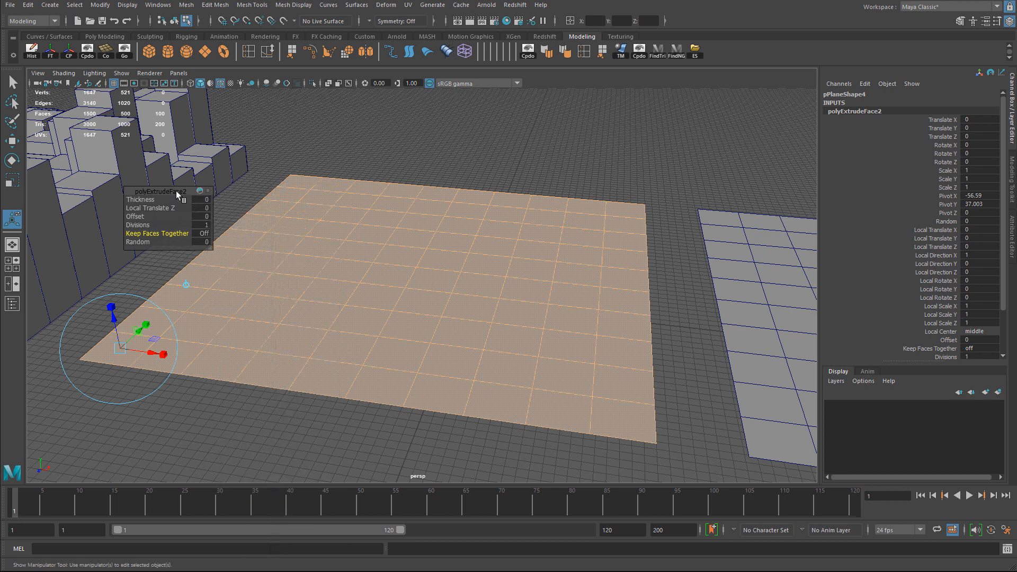
pyautogui.rightClick(159, 190)
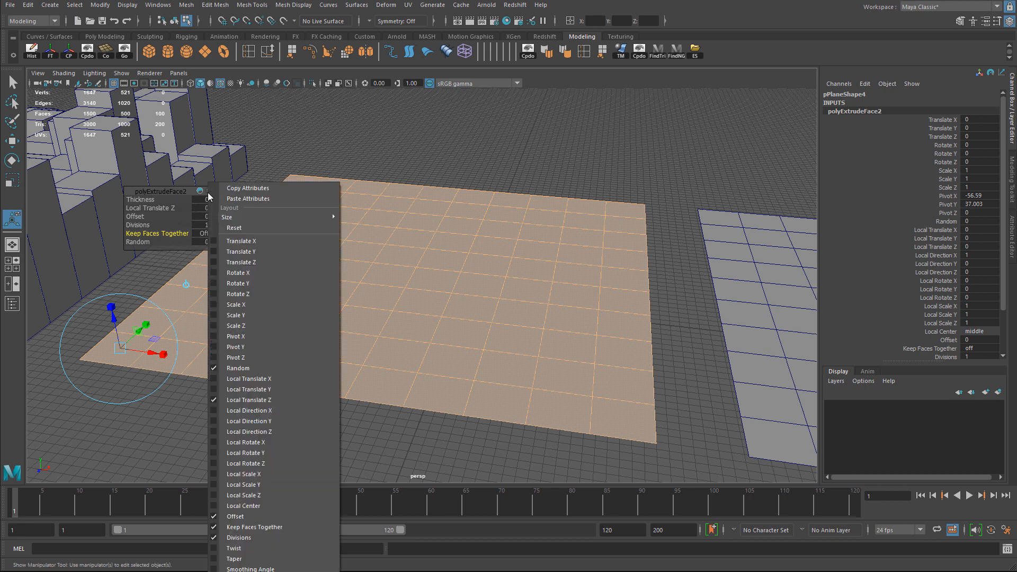
pyautogui.moveTo(247, 188)
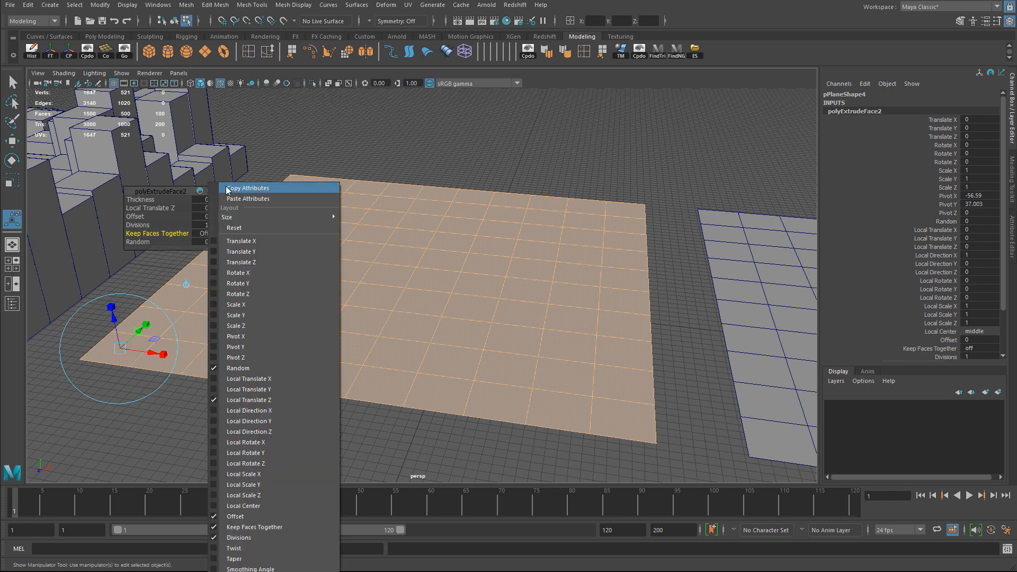
pyautogui.moveTo(247, 252)
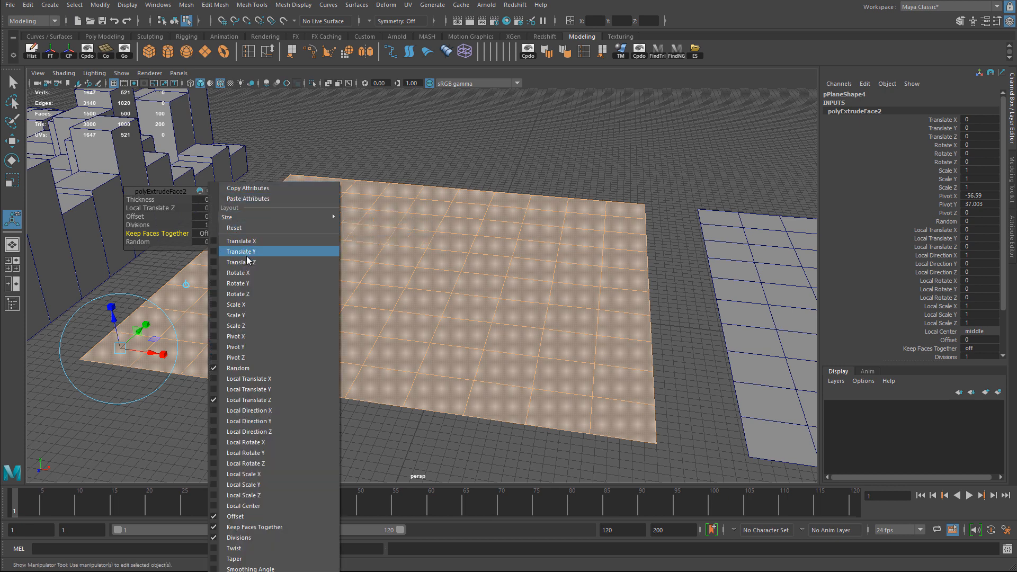
pyautogui.moveTo(250, 389)
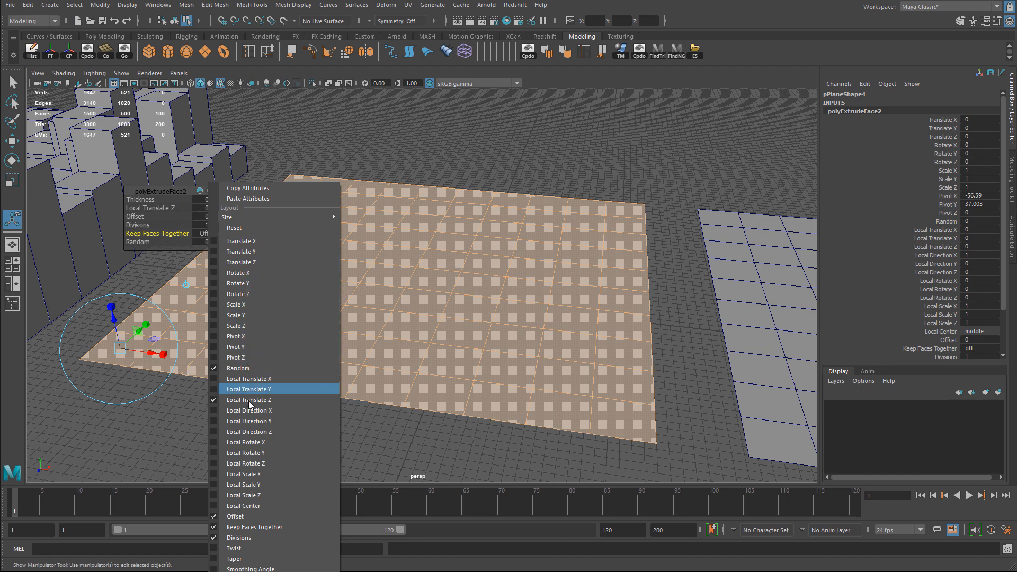
pyautogui.moveTo(250, 537)
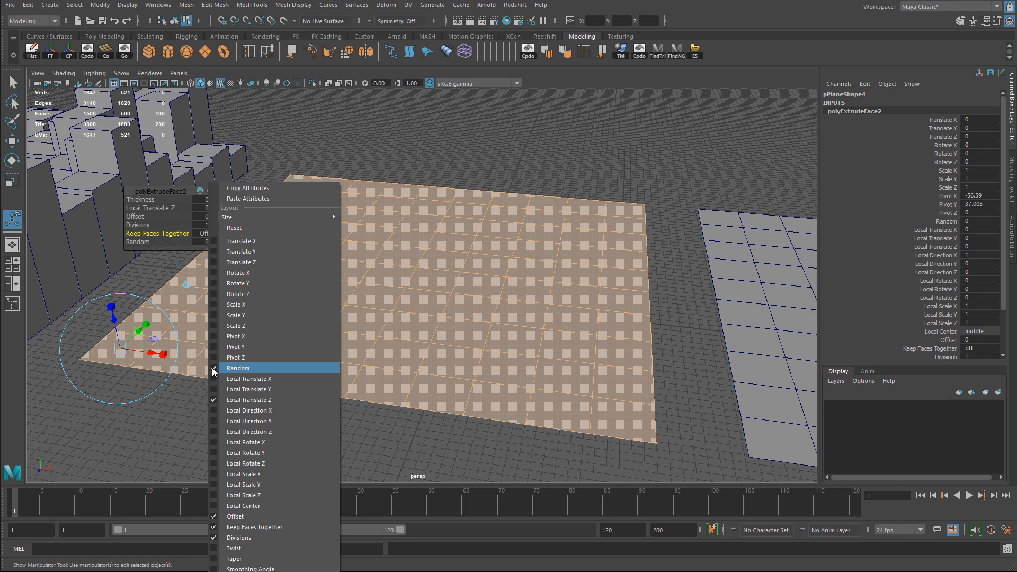
pyautogui.click(239, 368)
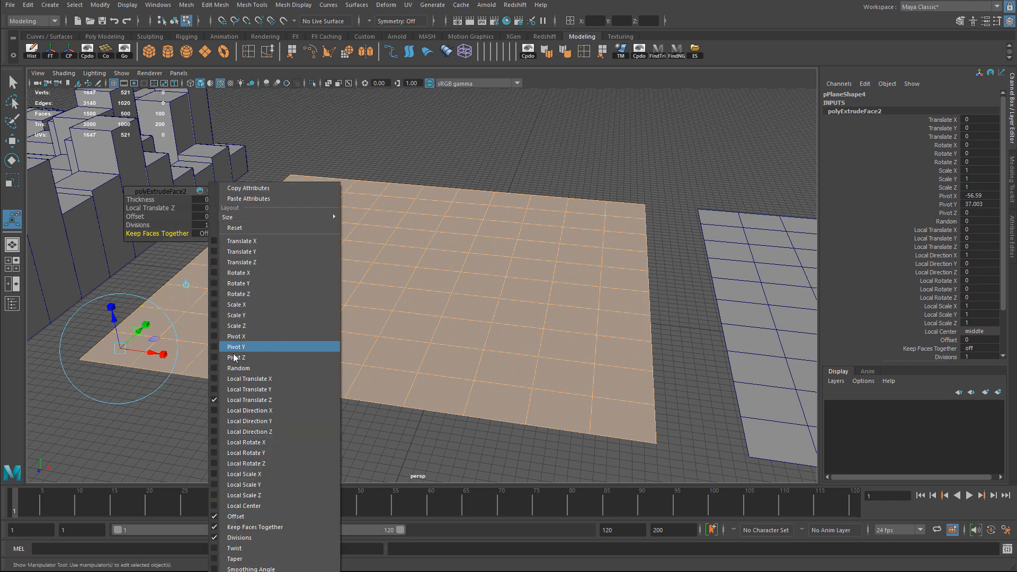
# - Restore the Random attribute and inset the tiles with Offset 2.3 and Random 1 for jittered gaps
pyautogui.click(236, 347)
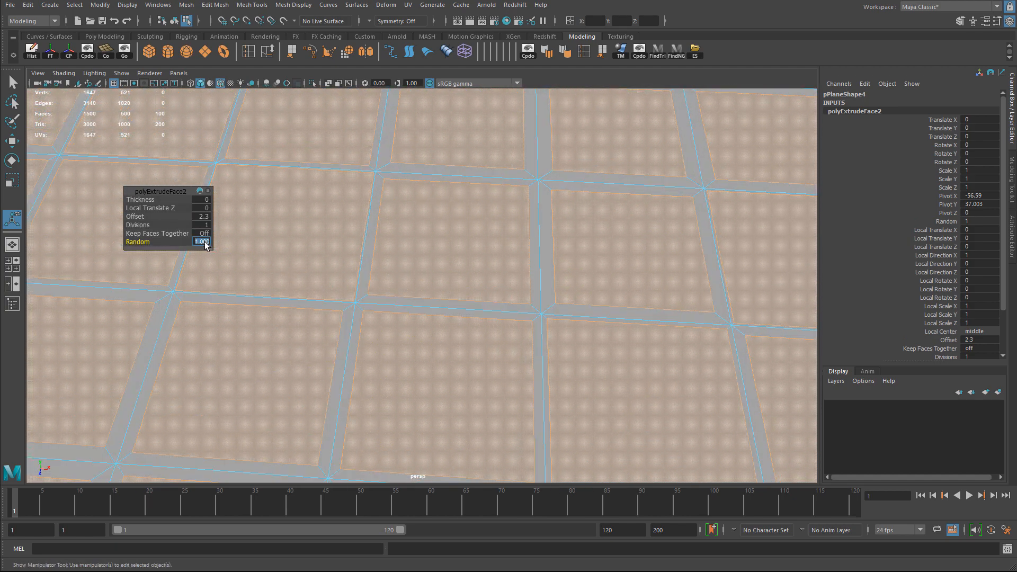
pyautogui.write('2')
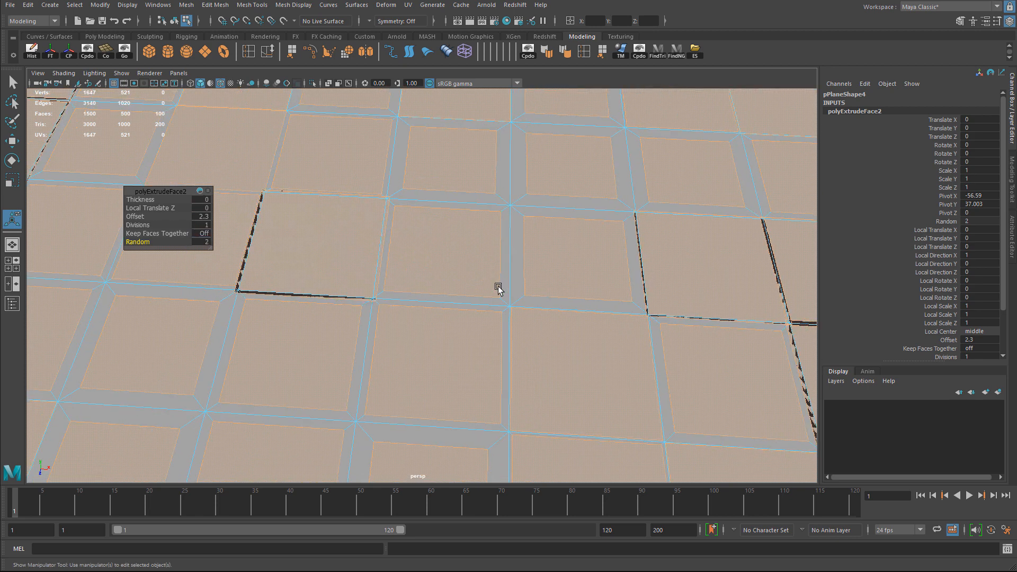
pyautogui.click(558, 272)
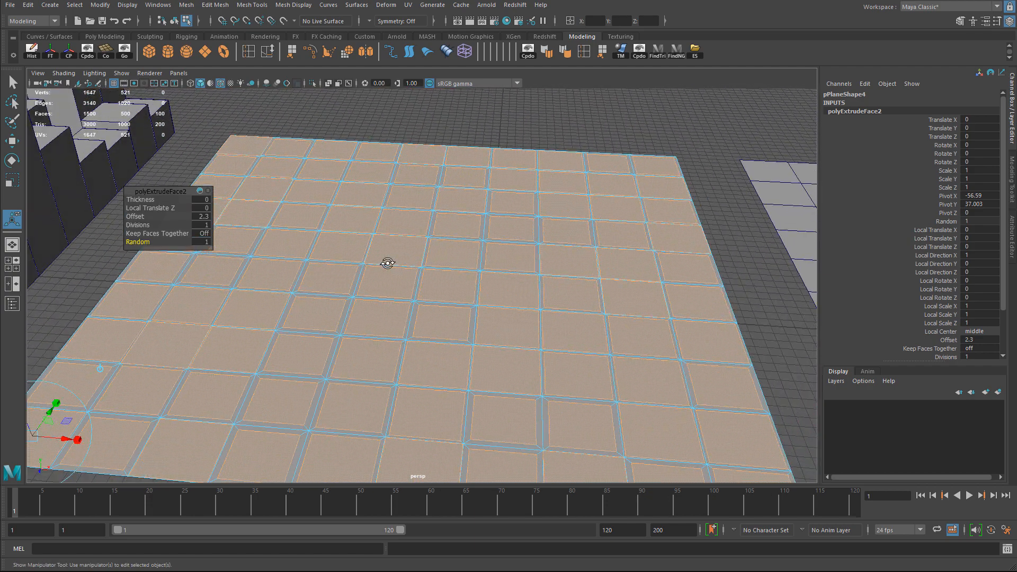
pyautogui.click(388, 264)
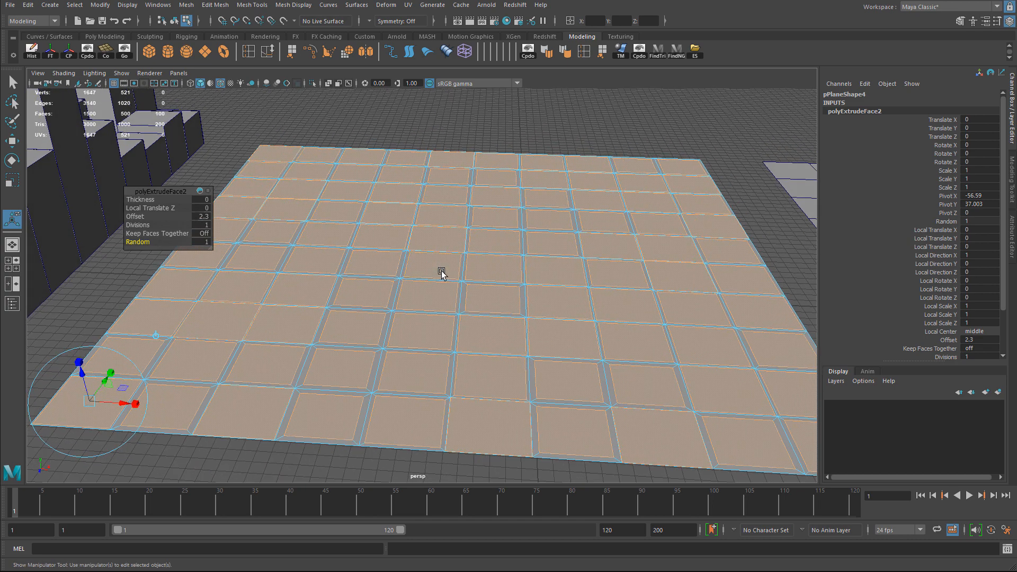
# - Extrude the inset tiles again with Local Translate Z 9.8 and Random 1 for varied block heights
pyautogui.click(354, 329)
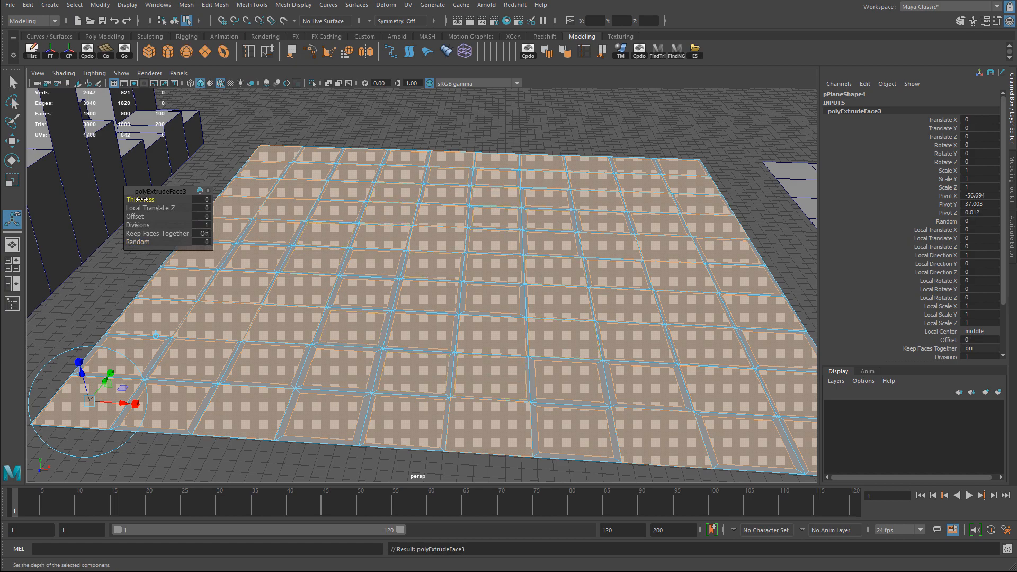
pyautogui.moveTo(164, 199); pyautogui.dragTo(214, 200)
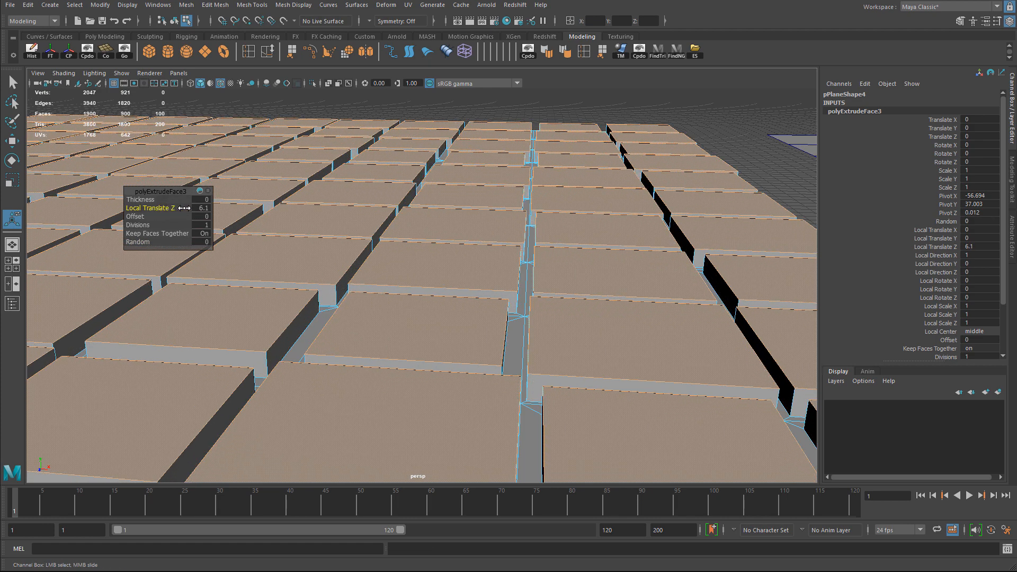
pyautogui.moveTo(184, 208); pyautogui.dragTo(214, 208)
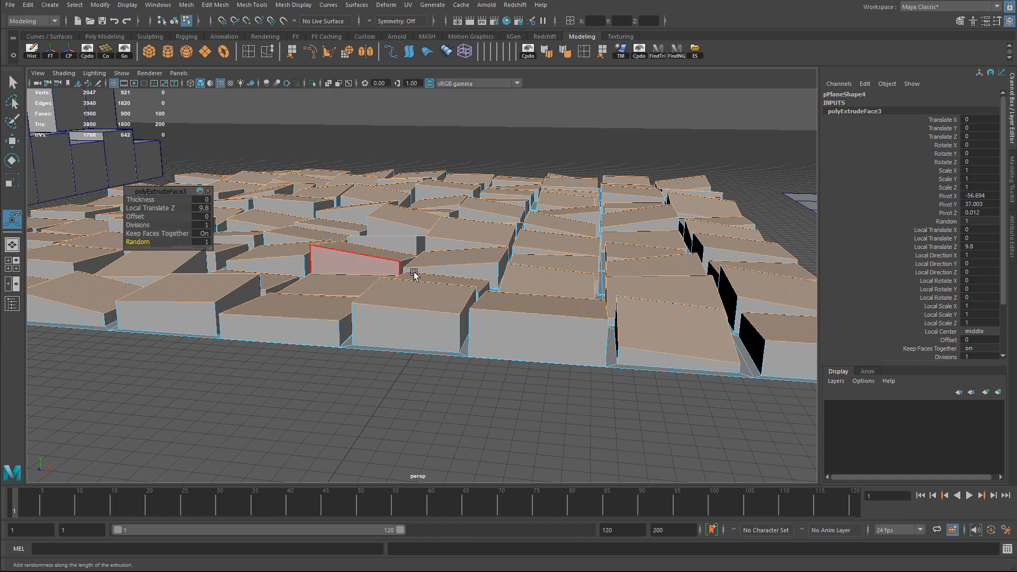
pyautogui.moveTo(415, 272); pyautogui.dragTo(372, 272)
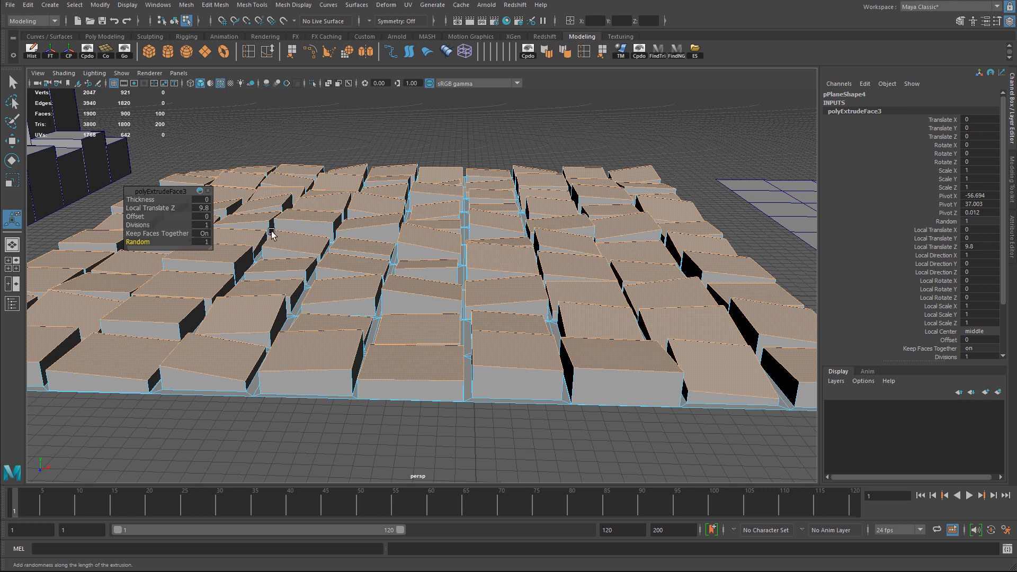
pyautogui.click(285, 242)
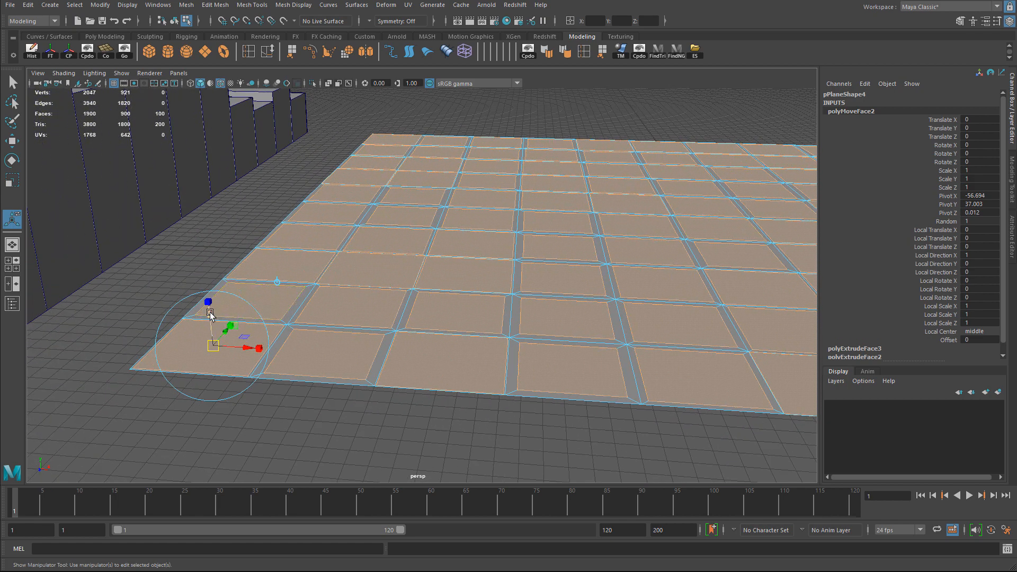
# - Deselect and pan the perspective view across the inset tile floor
pyautogui.moveTo(209, 302); pyautogui.dragTo(206, 305)
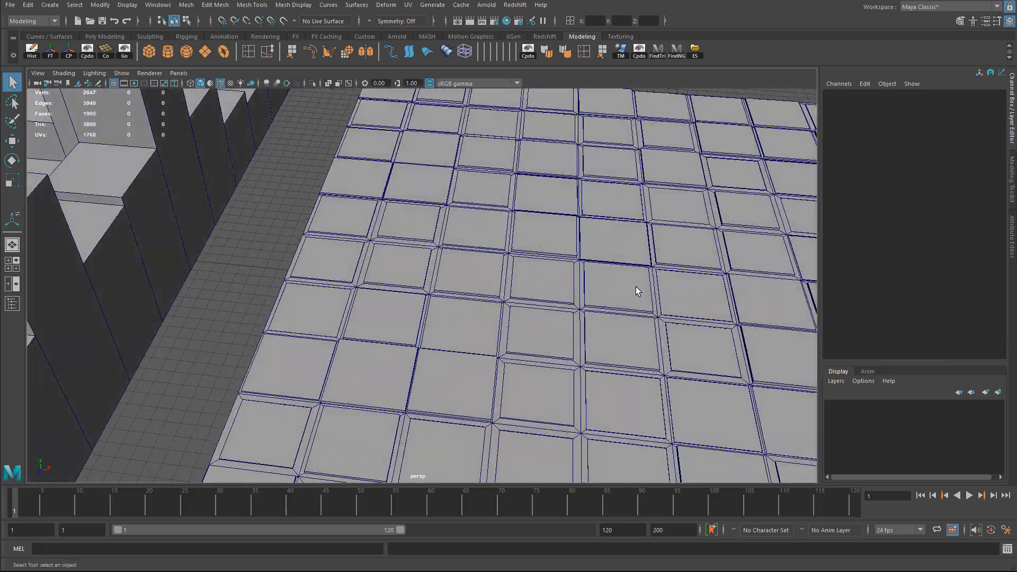
pyautogui.moveTo(635, 290); pyautogui.dragTo(446, 263)
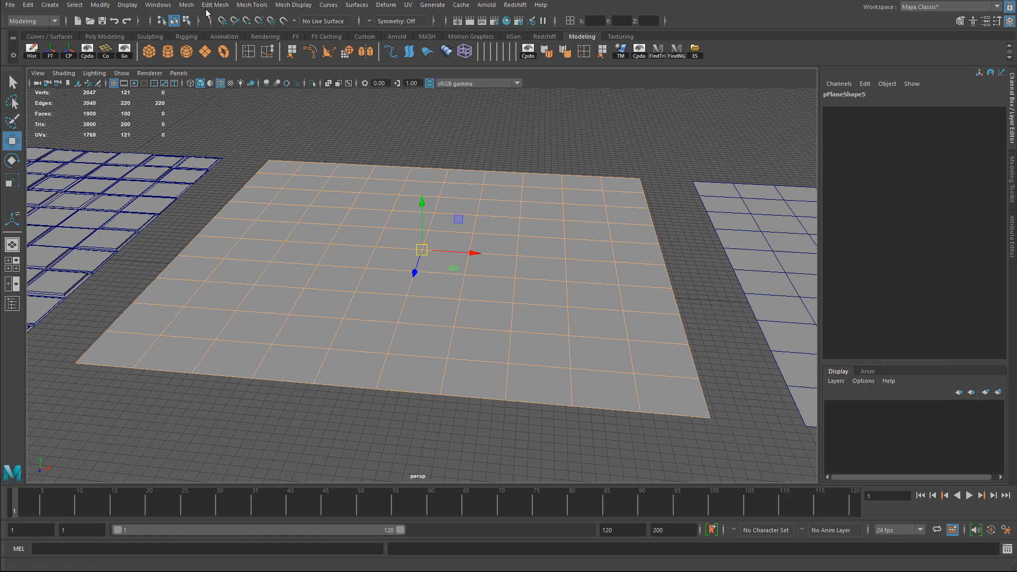
# - Apply Edit Mesh > Transform to the new plane's edges with Random 1 and a Local Translate X offset
pyautogui.click(215, 4)
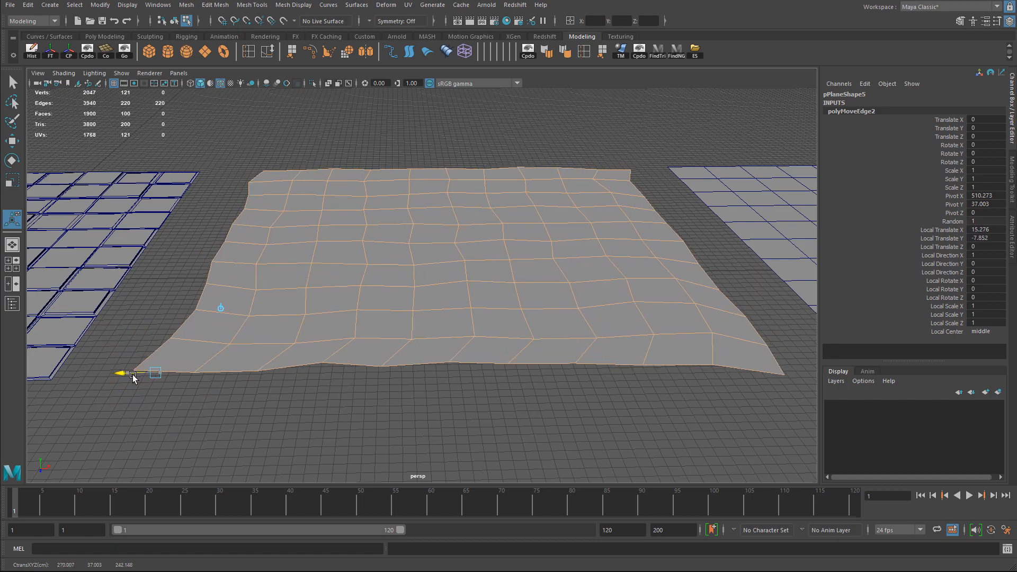
pyautogui.rightClick(132, 378)
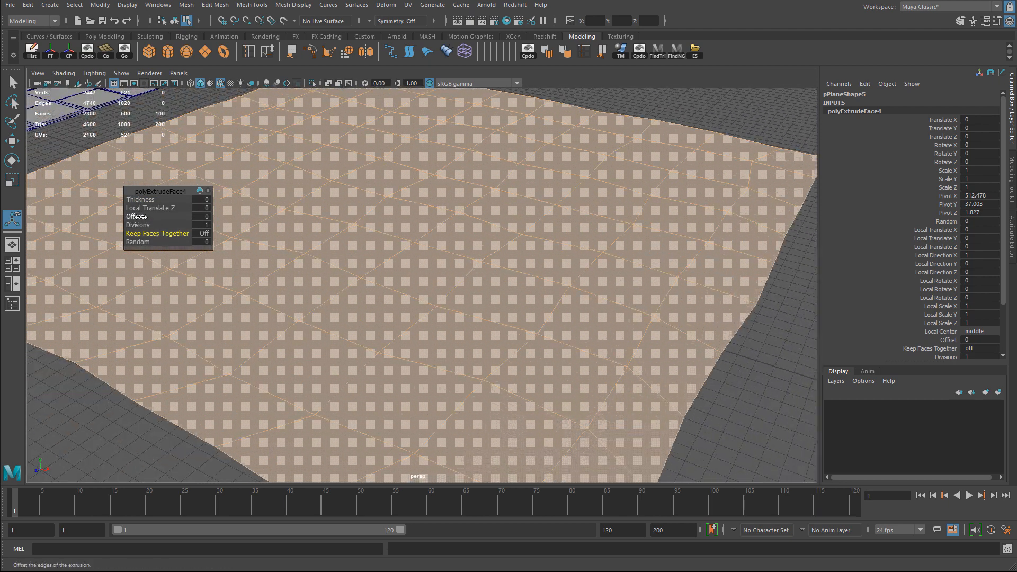
# - Extrude separate faces with Offset 4.4 and Random 0.6, then rotate the tiles slightly with the manipulator
pyautogui.moveTo(137, 216); pyautogui.dragTo(162, 216)
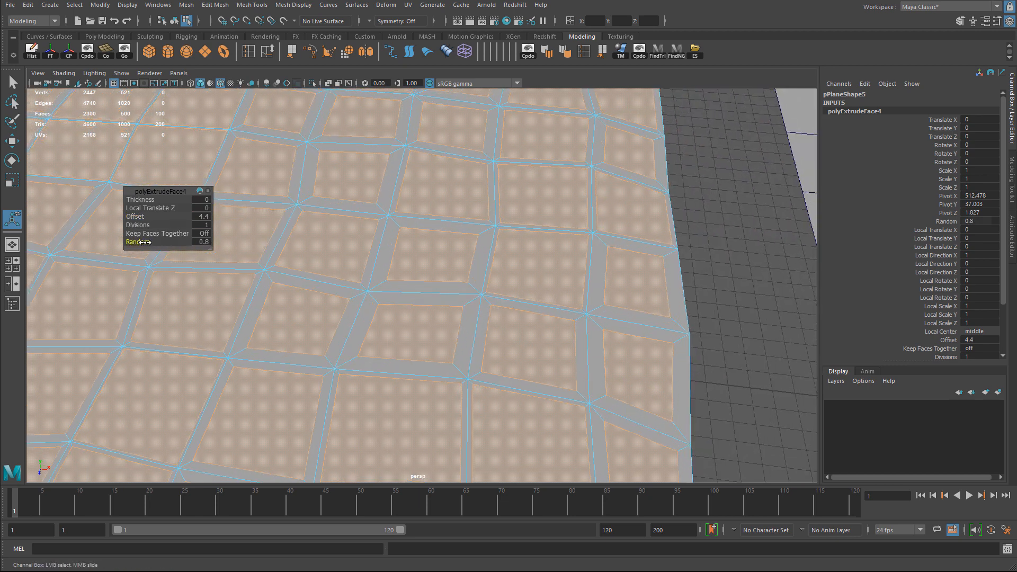
pyautogui.moveTo(149, 242); pyautogui.dragTo(137, 242)
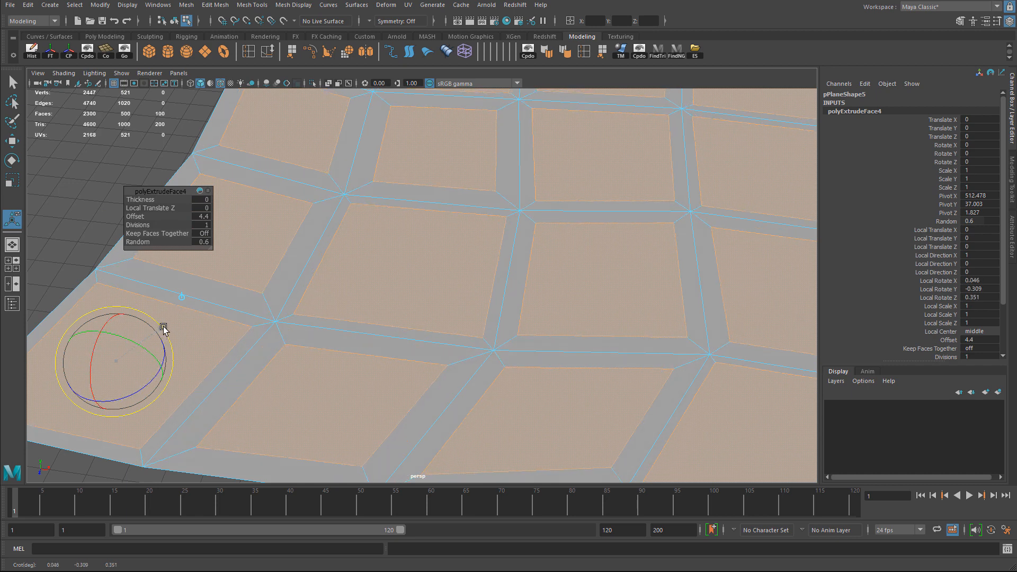
pyautogui.moveTo(162, 327); pyautogui.dragTo(162, 335)
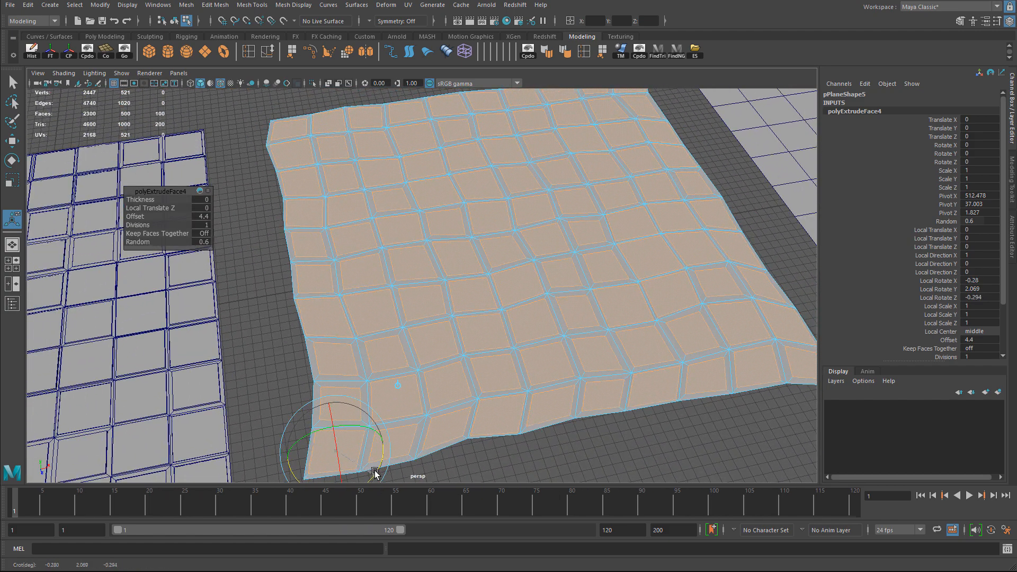
pyautogui.moveTo(376, 471); pyautogui.dragTo(496, 275)
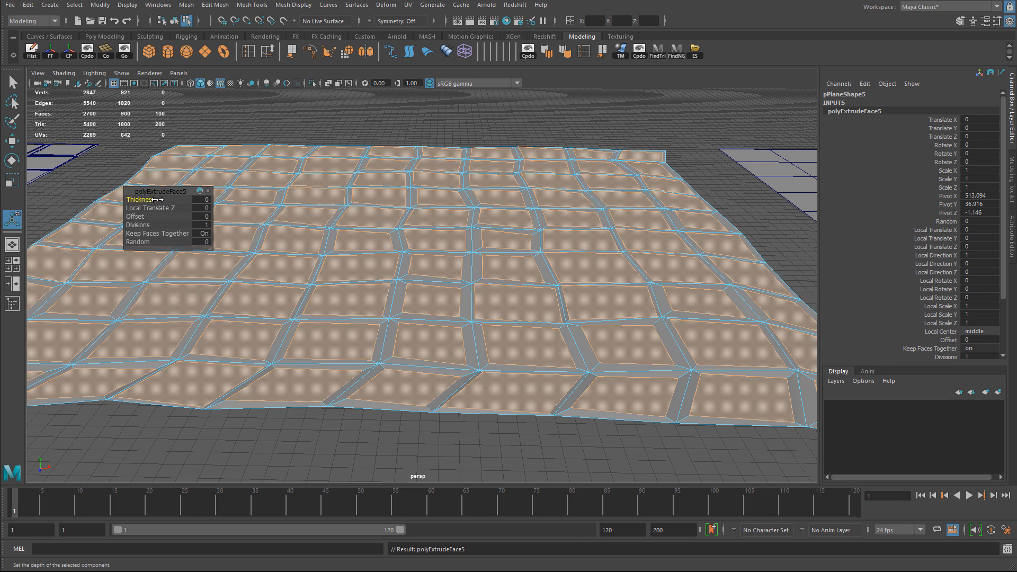
# - Extrude the tiles again with Thickness so each stands up, and inspect their raised edges
pyautogui.click(228, 230)
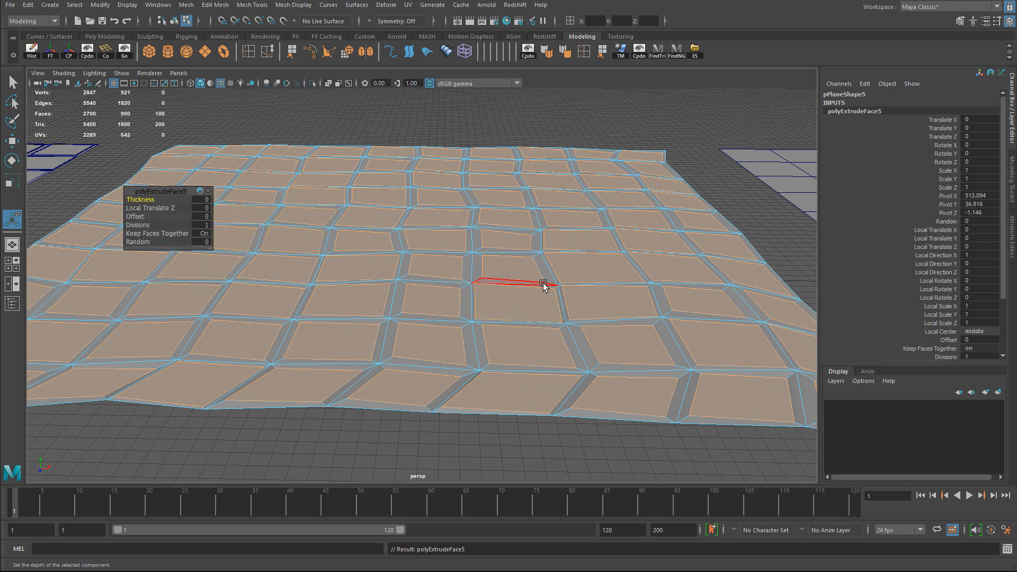
pyautogui.click(214, 4)
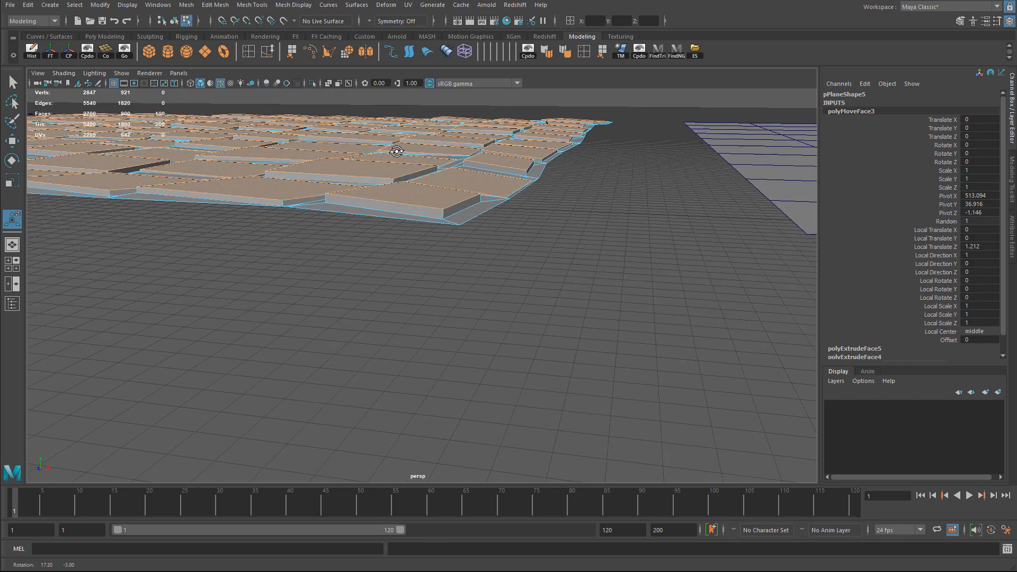
pyautogui.moveTo(395, 151); pyautogui.dragTo(387, 201)
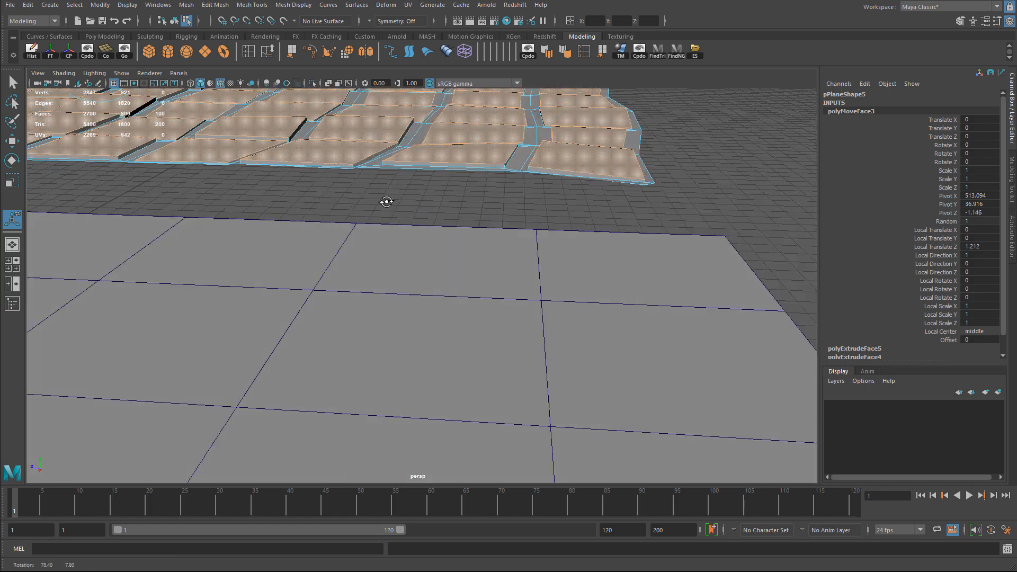
pyautogui.moveTo(386, 201); pyautogui.dragTo(386, 241)
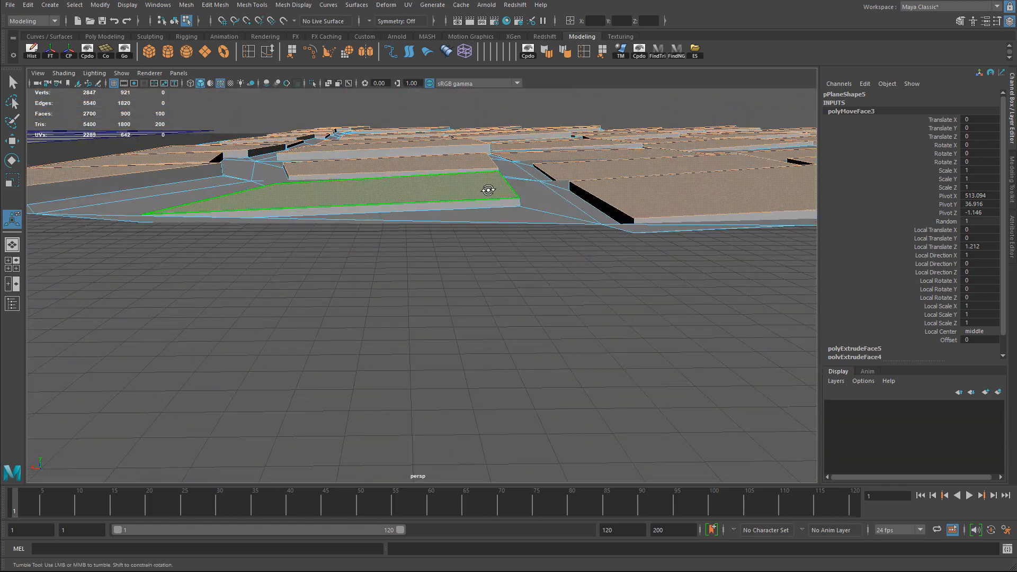
pyautogui.moveTo(486, 188); pyautogui.dragTo(513, 181)
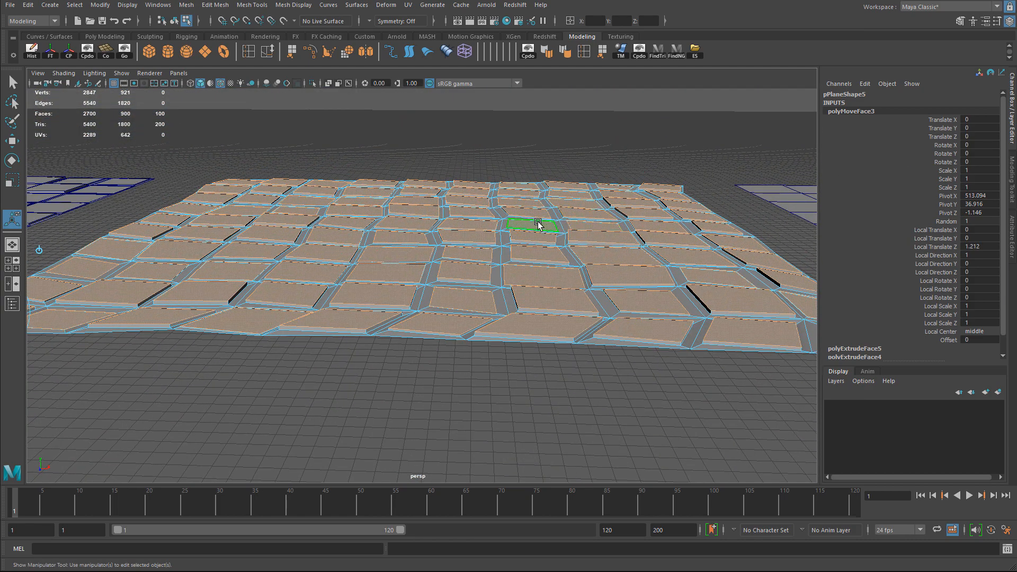
# - Return to Object Mode and set polyExtrudeFace5 Pivot X to 500 in the Channel Box
pyautogui.rightClick(537, 222)
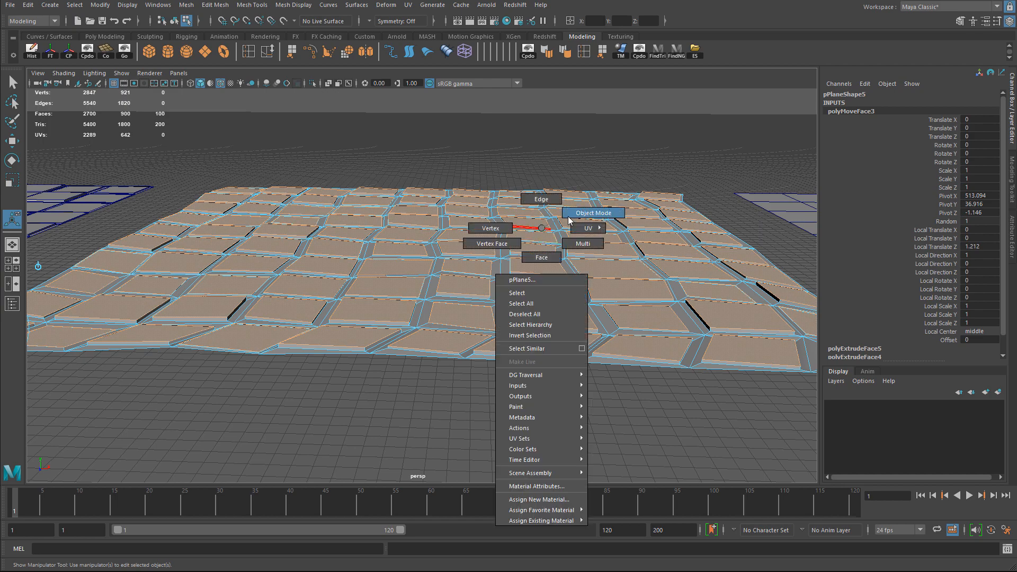
pyautogui.click(593, 213)
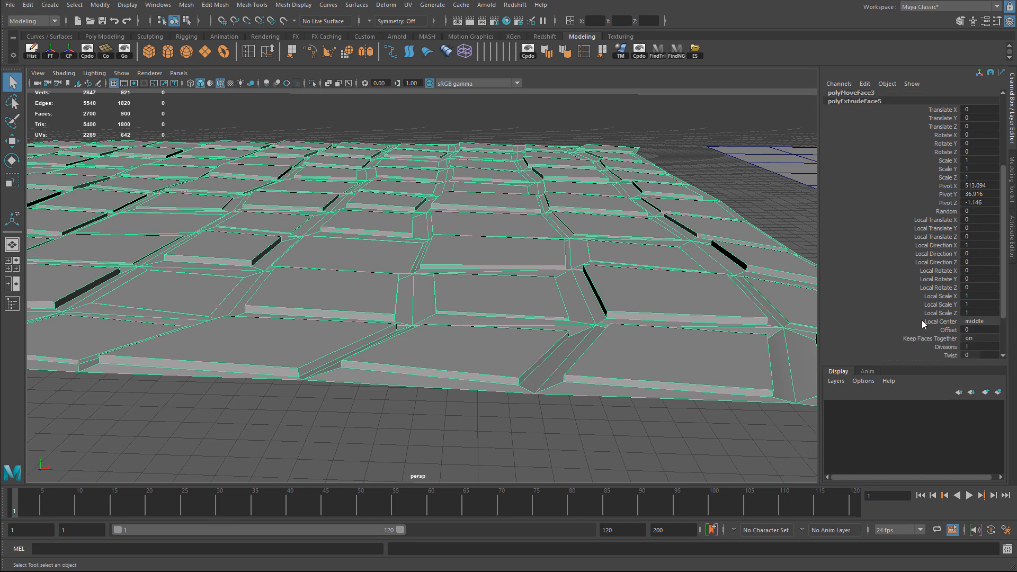
pyautogui.moveTo(978, 236)
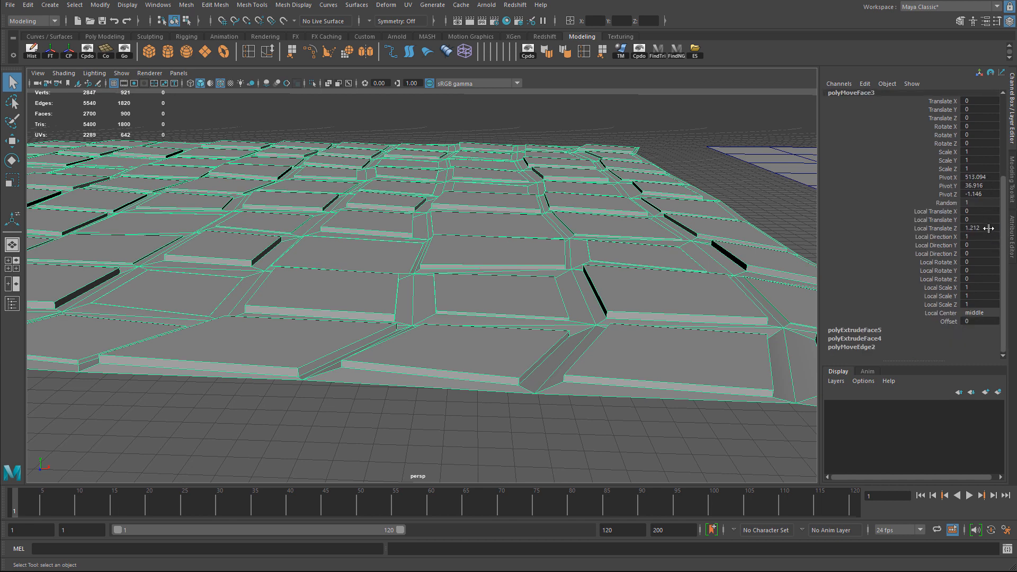
pyautogui.click(980, 228)
pyautogui.write('1')
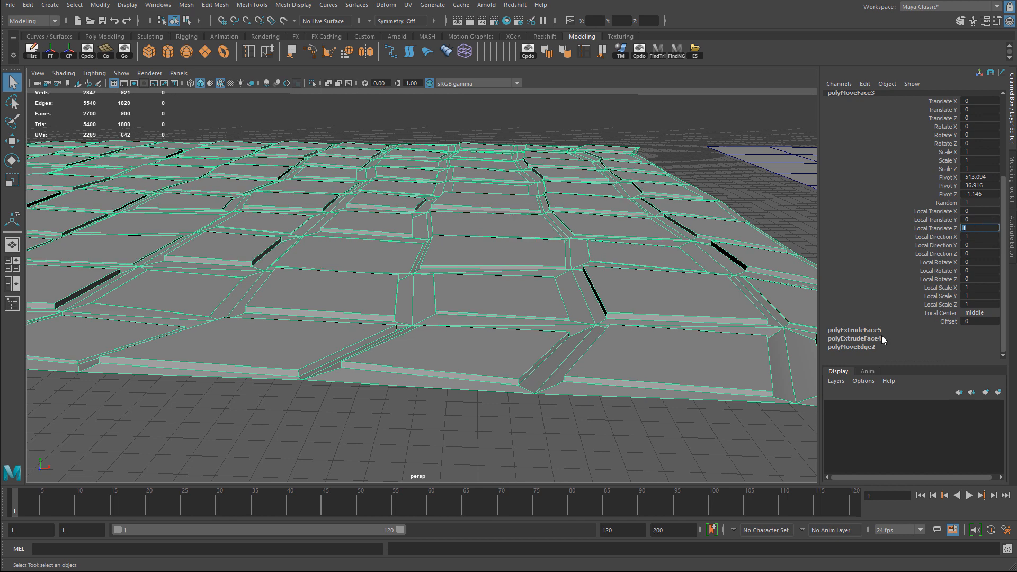
pyautogui.click(853, 330)
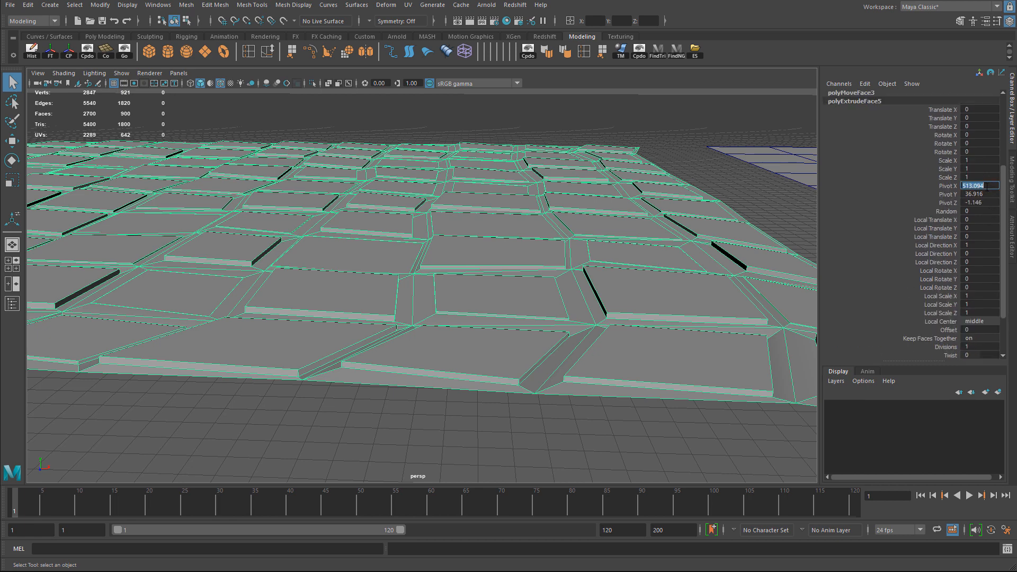
pyautogui.write('500')
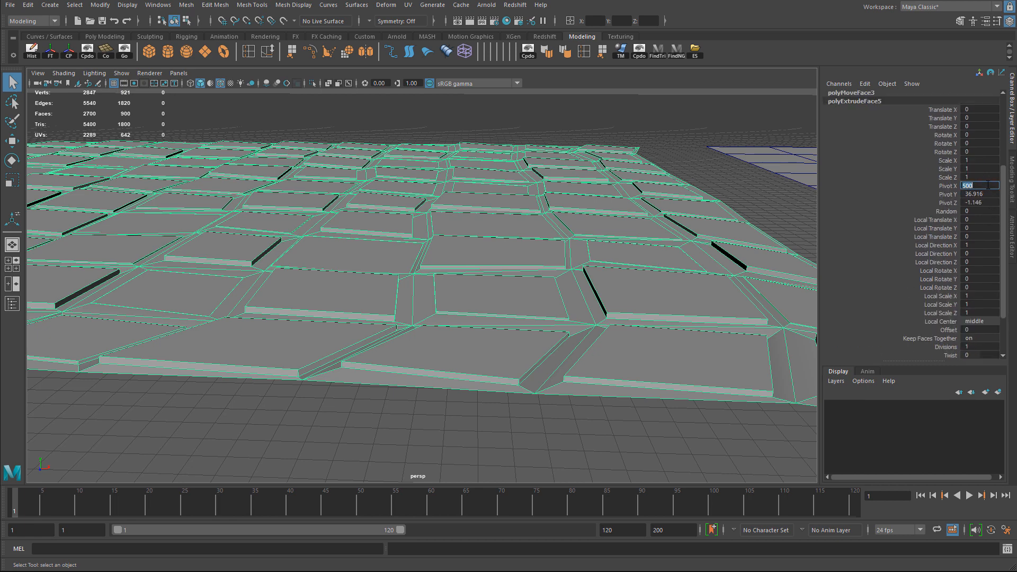
# - Set polyExtrudeFace4 Local Rotate Y to 1 and look over the softened tile twist
pyautogui.scroll(-3)
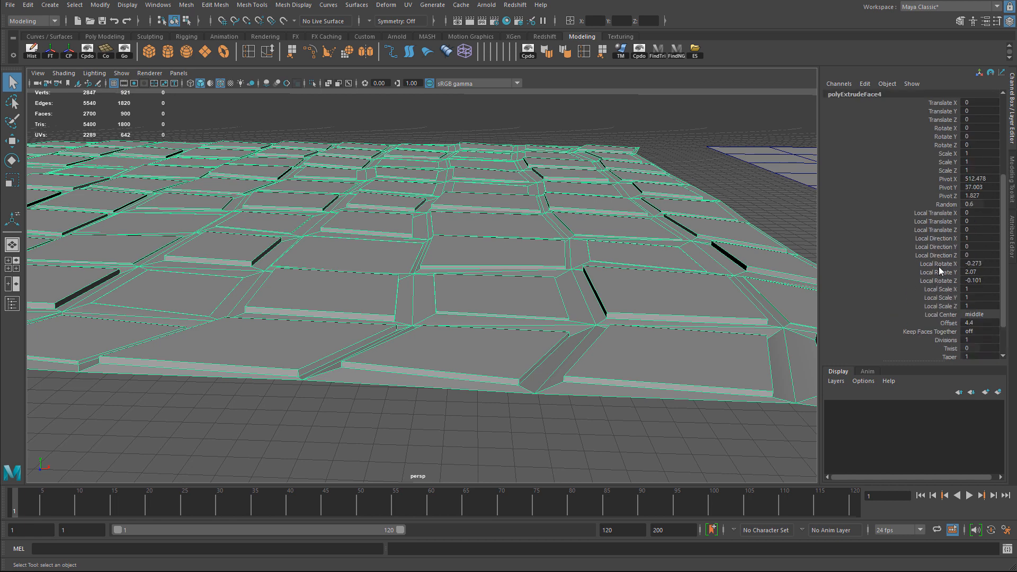
pyautogui.click(976, 264)
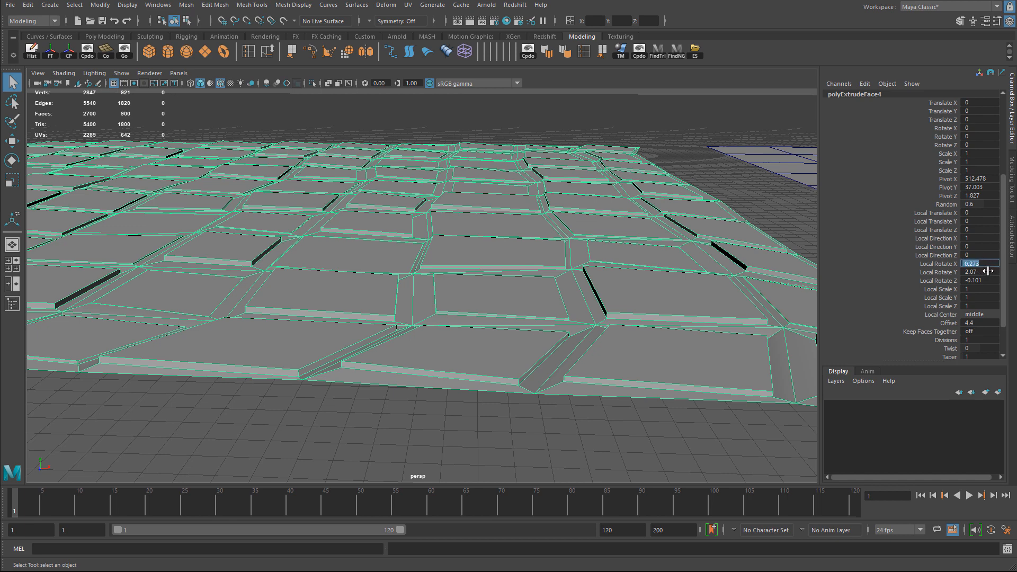
pyautogui.click(975, 272)
pyautogui.write('0')
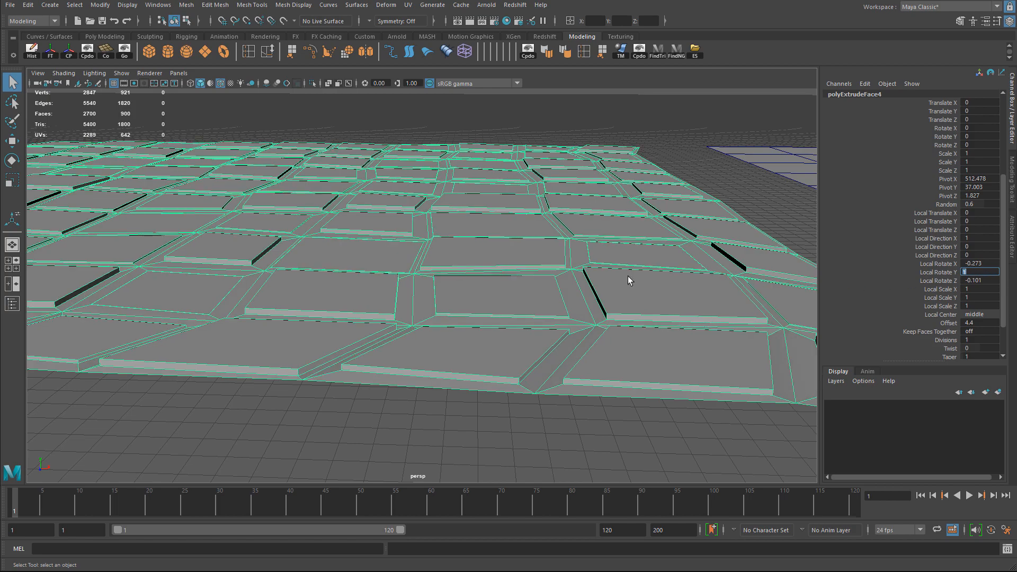
pyautogui.moveTo(630, 278); pyautogui.dragTo(599, 245)
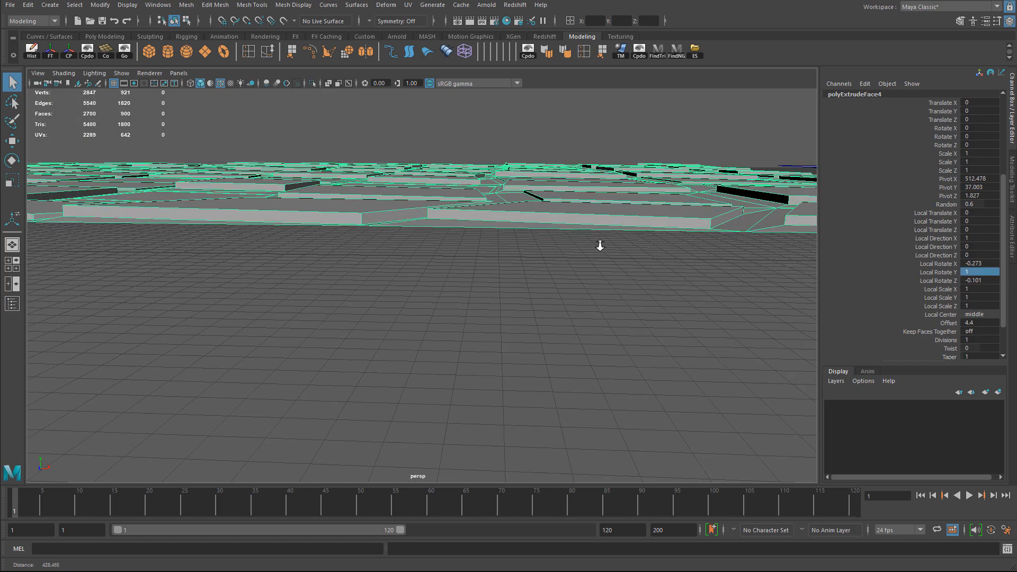
pyautogui.moveTo(600, 244); pyautogui.dragTo(553, 184)
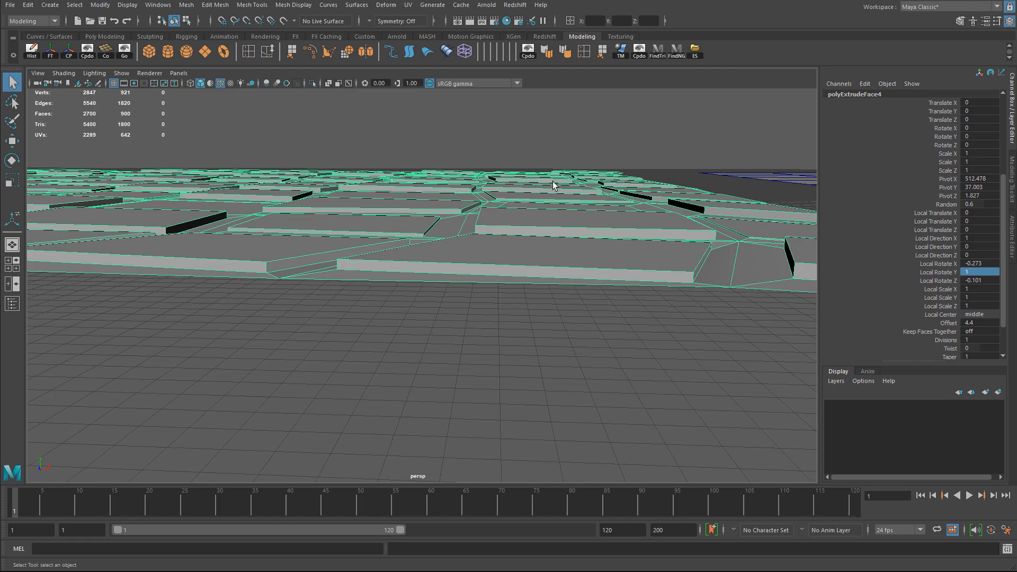